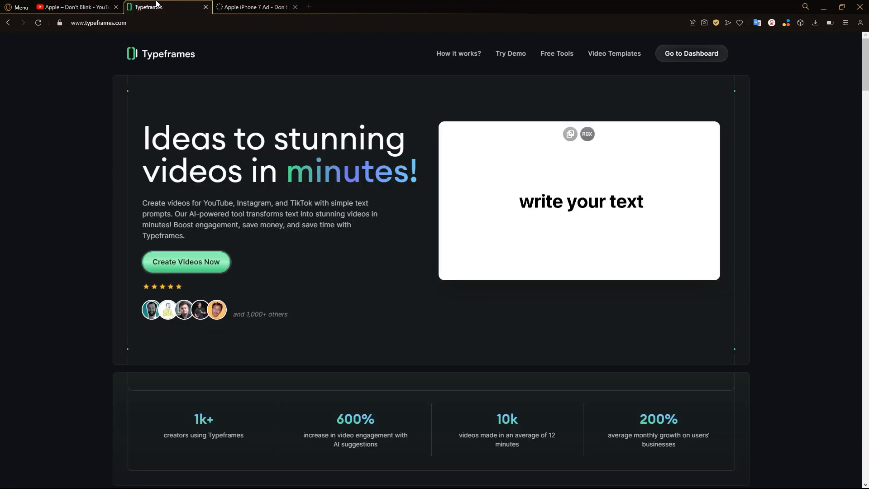
- Go to the Projects dashboard and start a new video
{"action": "left_click", "coordinate": [690, 53]}
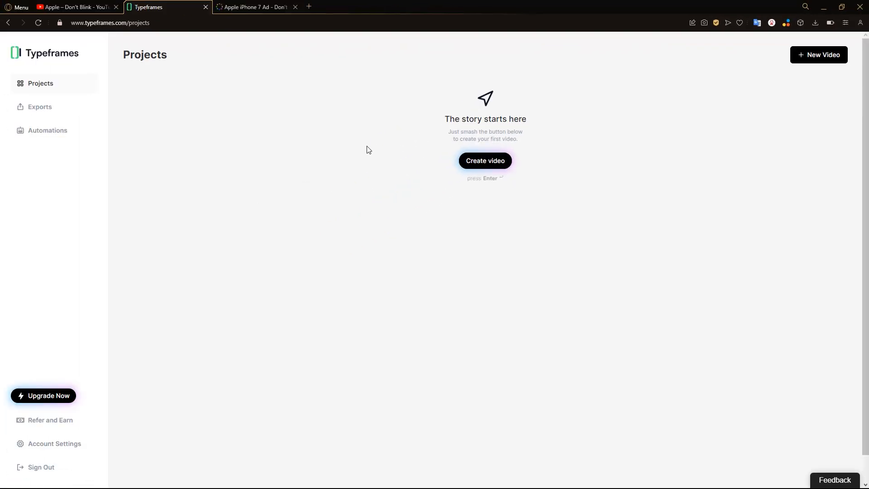
{"action": "mouse_move", "coordinate": [492, 191]}
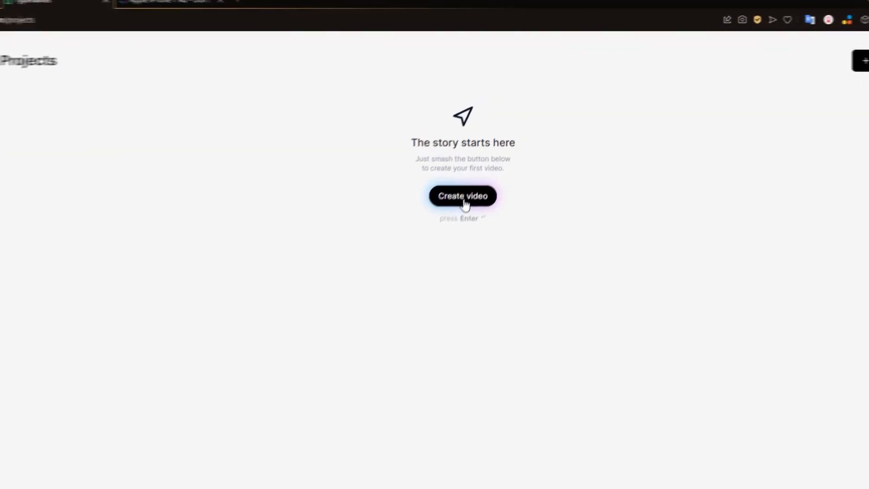
{"action": "left_click", "coordinate": [462, 195]}
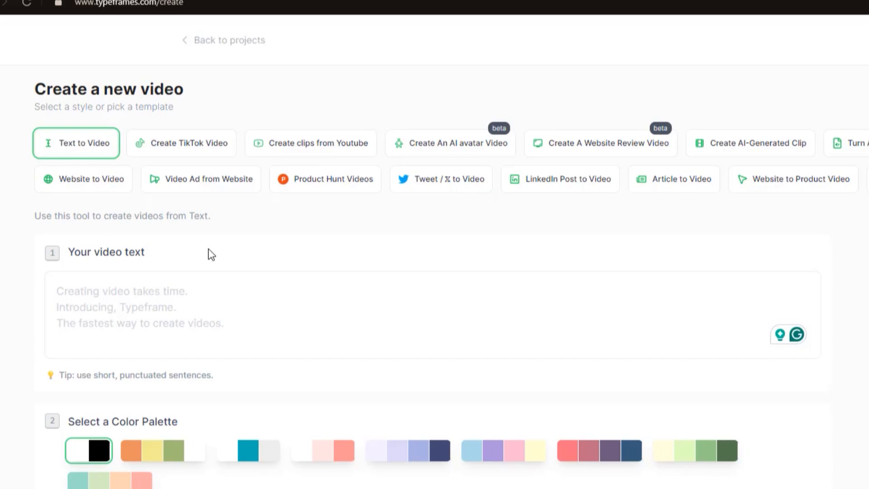
- Copy the Don't Blink written script from the popisms ad page into the video text box
{"action": "scroll", "scroll_direction": "down", "scroll_amount": 3}
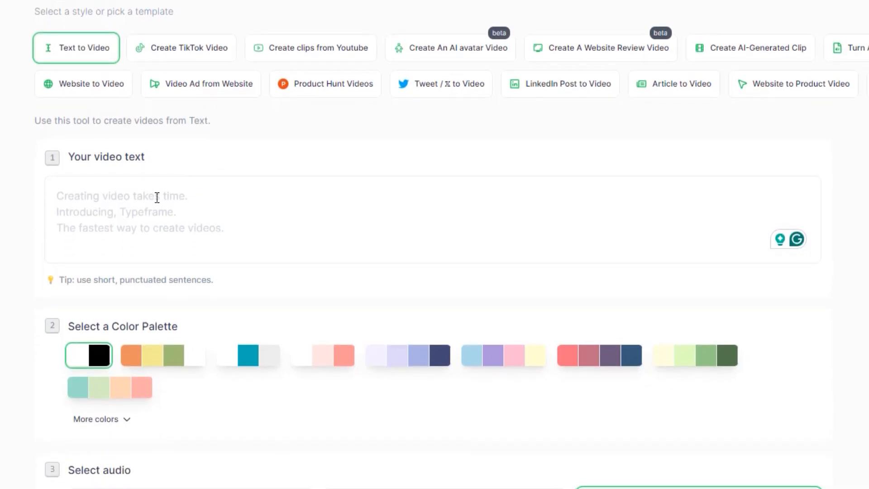
{"action": "left_click", "coordinate": [255, 7]}
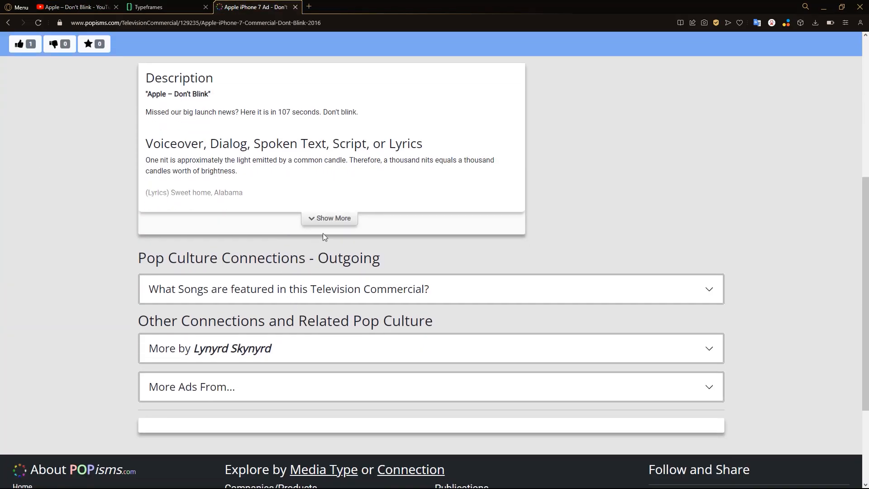
{"action": "left_click", "coordinate": [329, 217]}
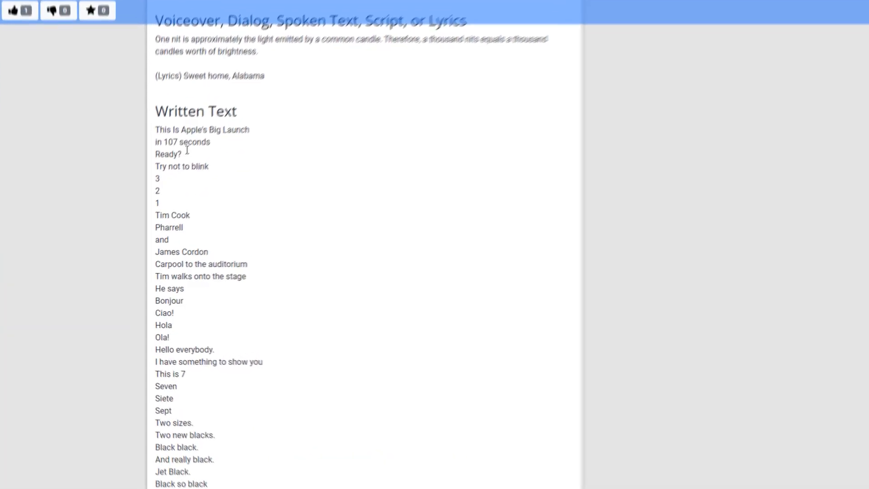
{"action": "scroll", "scroll_direction": "down", "scroll_amount": 3}
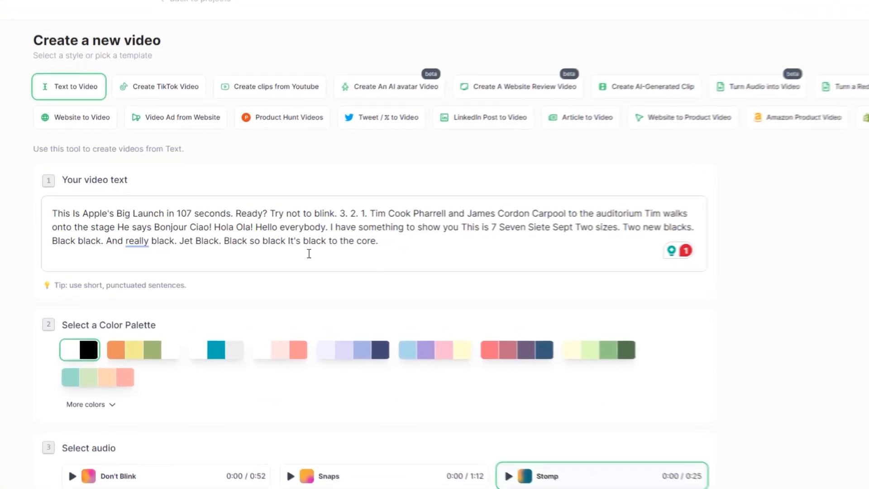
{"action": "scroll", "scroll_direction": "down", "scroll_amount": 3}
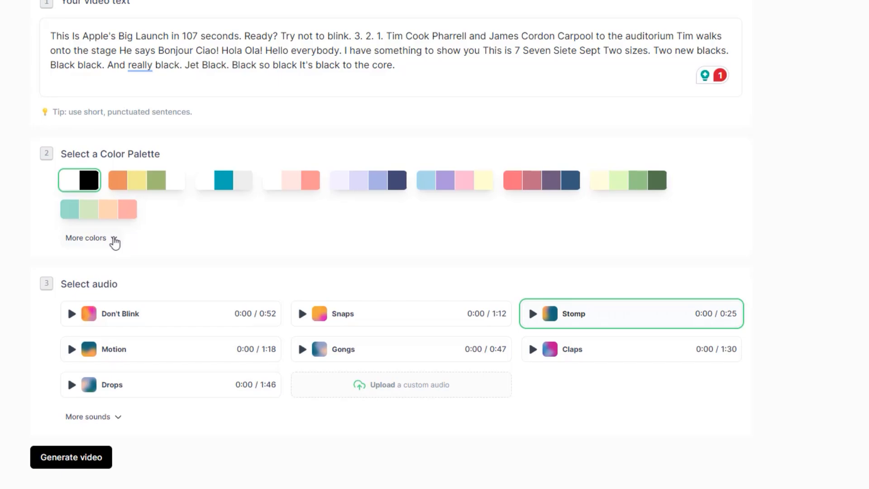
- Expand the colour palettes, choose the Don't Blink soundtrack and generate the 54-frame video
{"action": "left_click", "coordinate": [86, 238]}
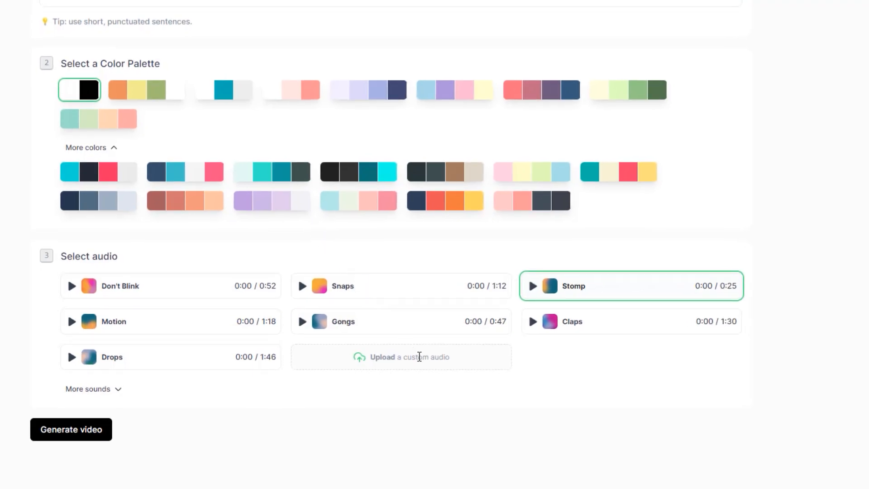
{"action": "mouse_move", "coordinate": [419, 360]}
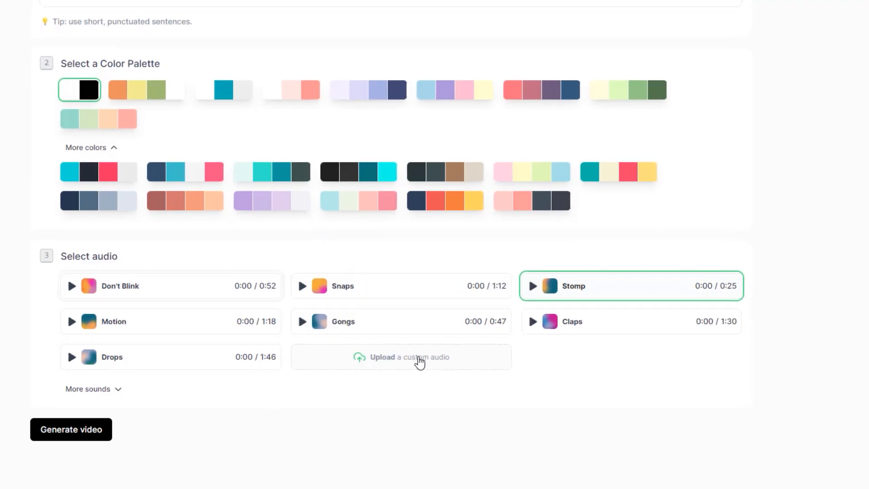
{"action": "scroll", "scroll_direction": "down", "scroll_amount": 3}
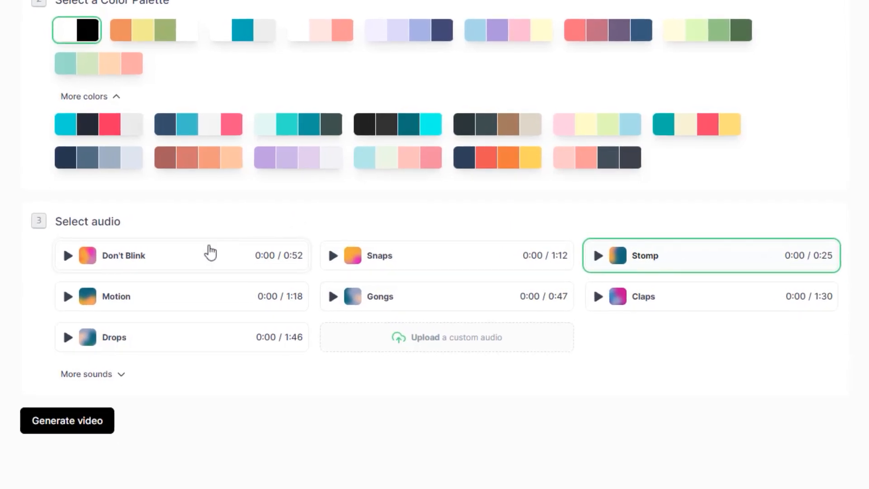
{"action": "left_click", "coordinate": [181, 255]}
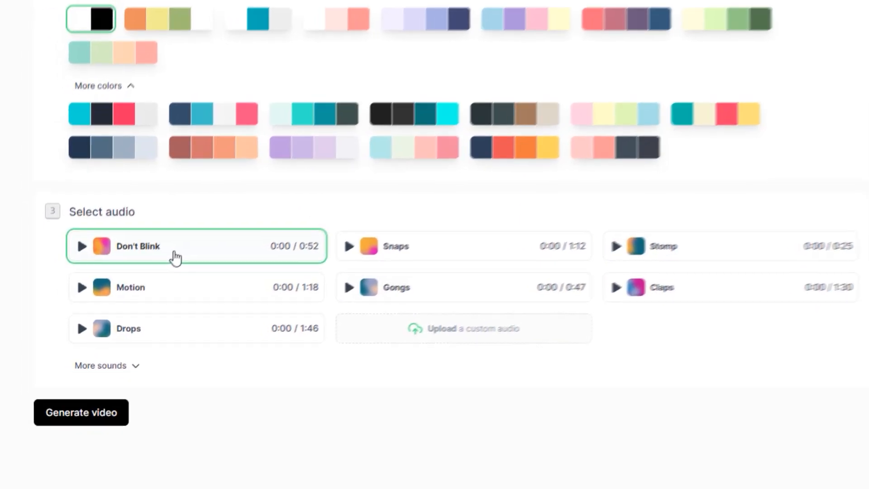
{"action": "left_click", "coordinate": [81, 412]}
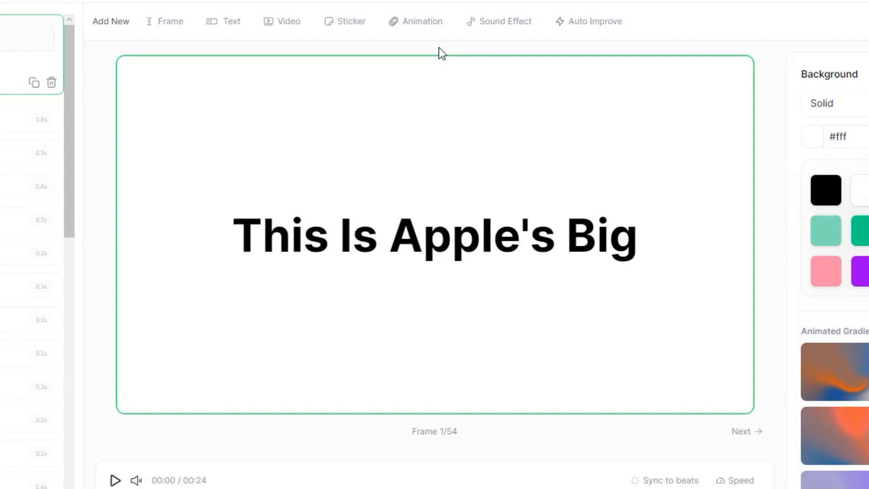
{"action": "left_click", "coordinate": [114, 480]}
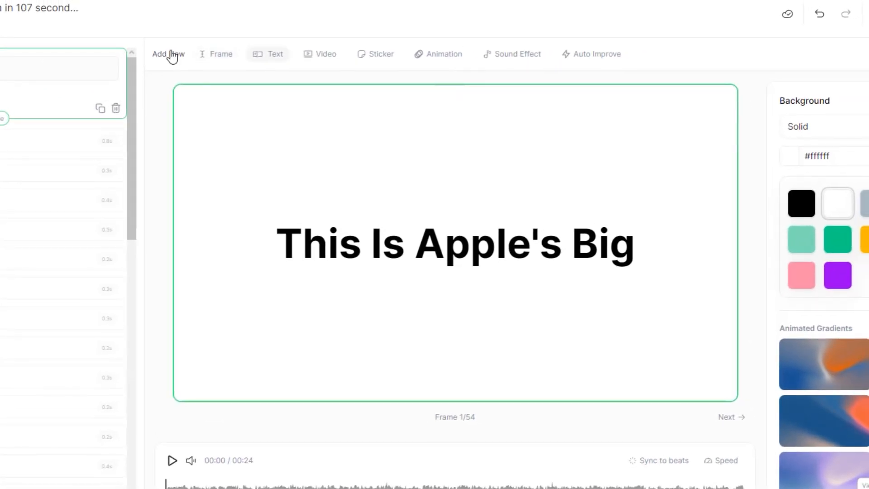
{"action": "mouse_move", "coordinate": [517, 54]}
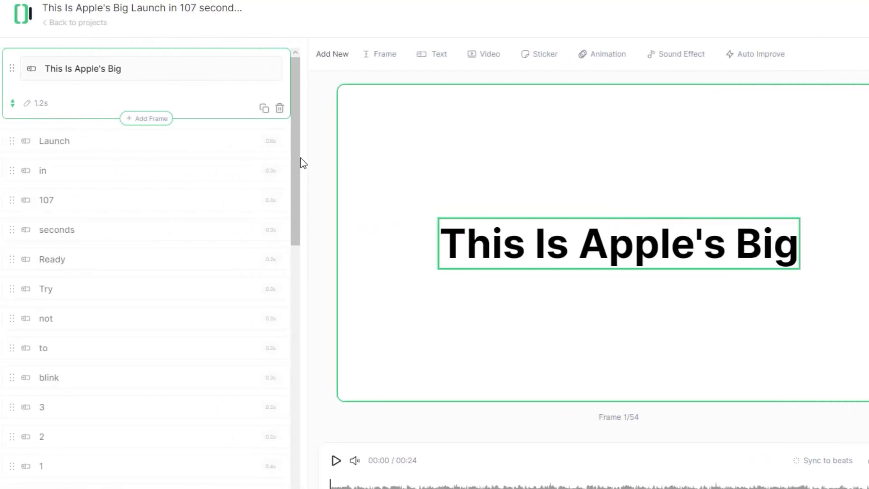
{"action": "mouse_move", "coordinate": [199, 80]}
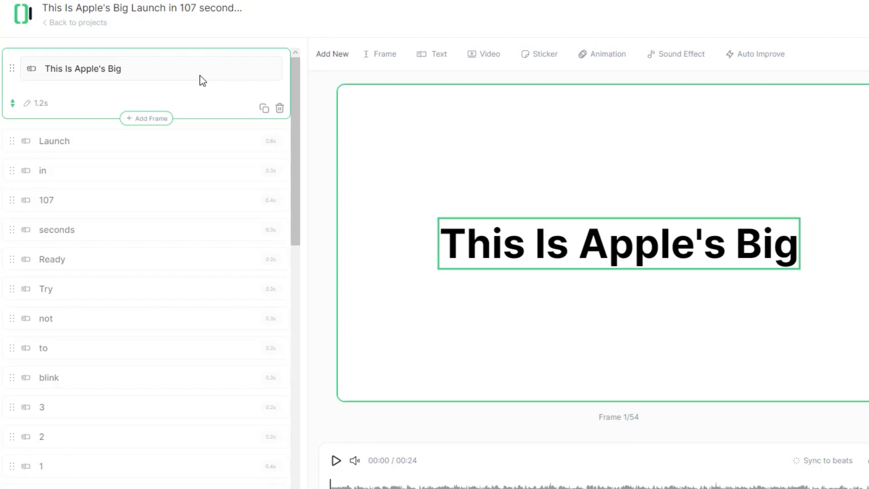
{"action": "mouse_move", "coordinate": [170, 280]}
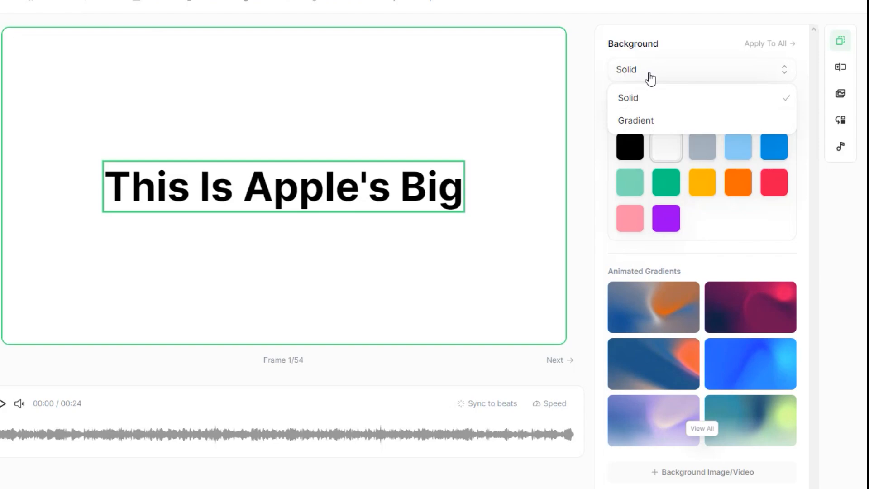
{"action": "left_click", "coordinate": [627, 98]}
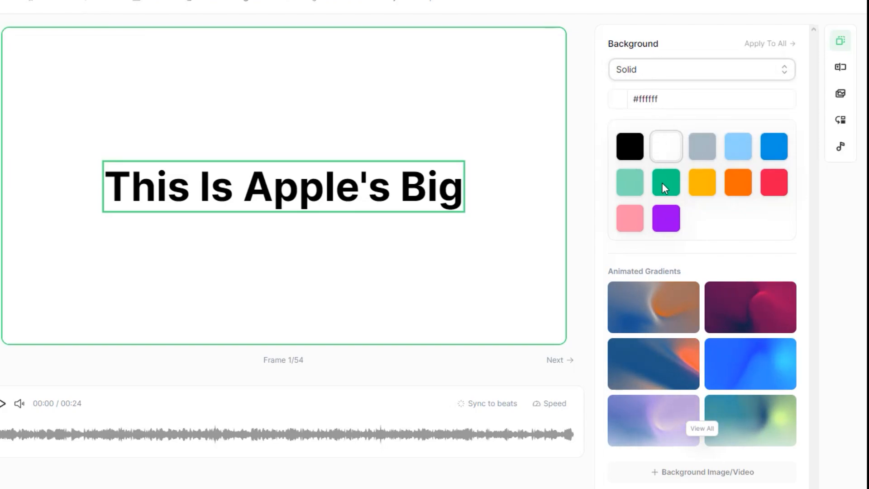
{"action": "left_click", "coordinate": [701, 427]}
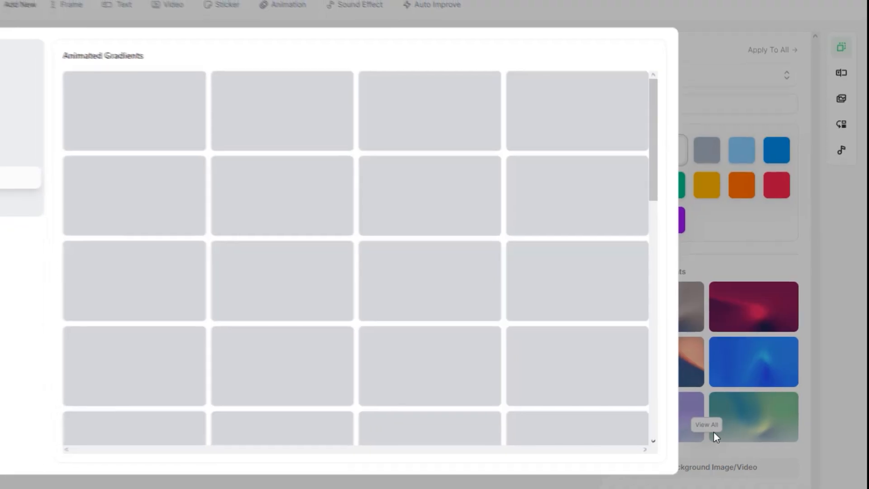
{"action": "left_click", "coordinate": [114, 215]}
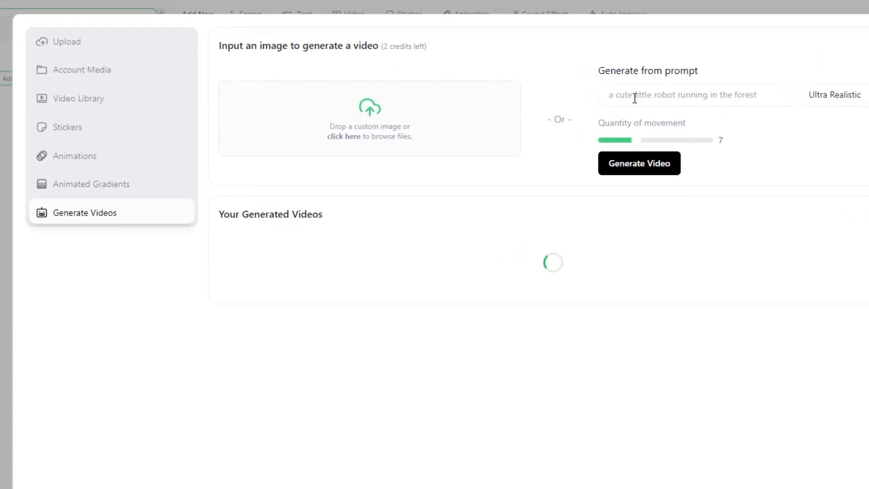
{"action": "double_click", "coordinate": [404, 46]}
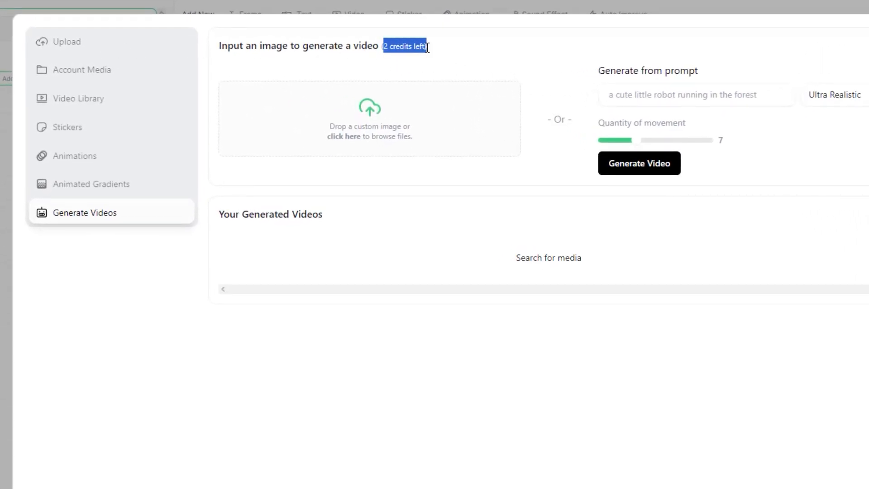
{"action": "left_click", "coordinate": [67, 41]}
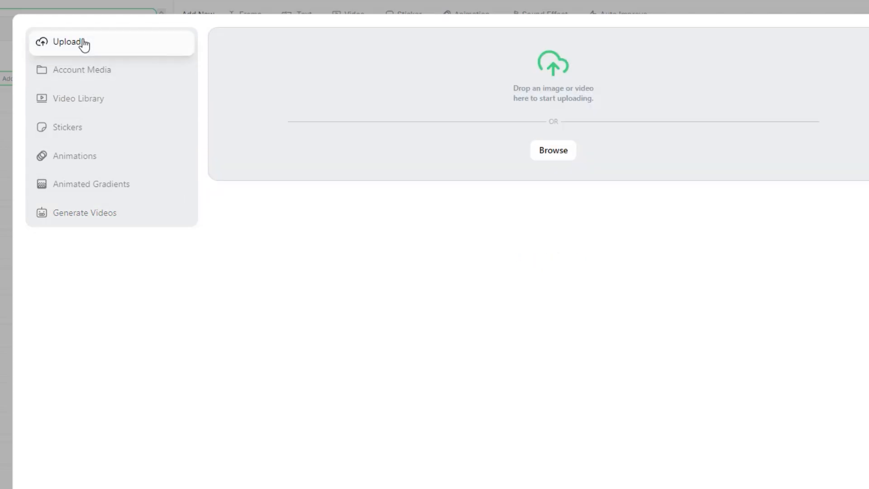
{"action": "left_click", "coordinate": [77, 98]}
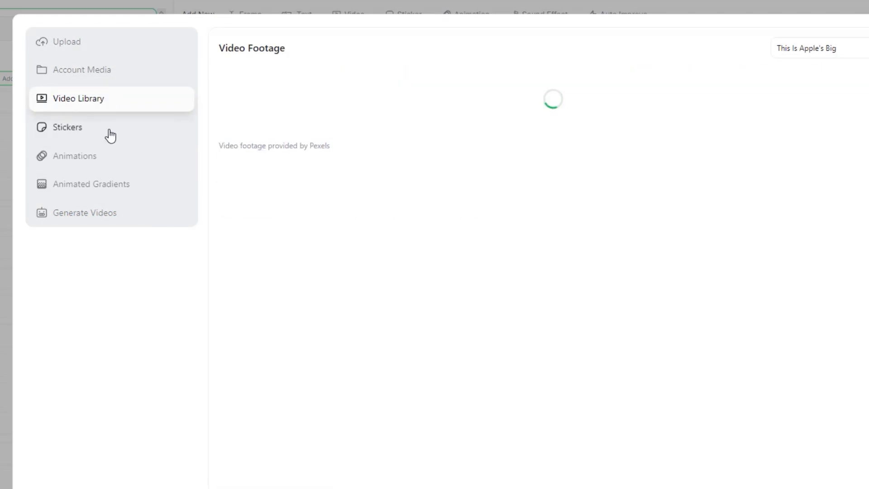
{"action": "left_click", "coordinate": [75, 156]}
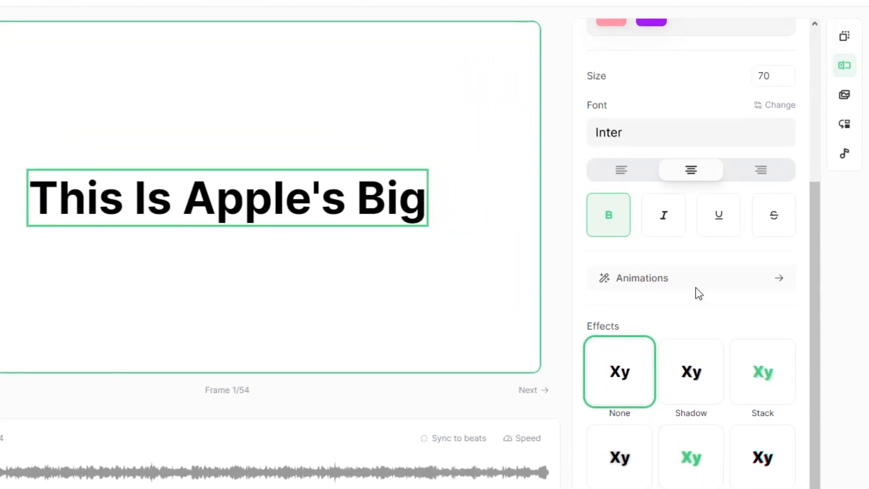
- Browse the text entry animations, then view the audio settings showing Don't Blink as background music
{"action": "left_click", "coordinate": [641, 278]}
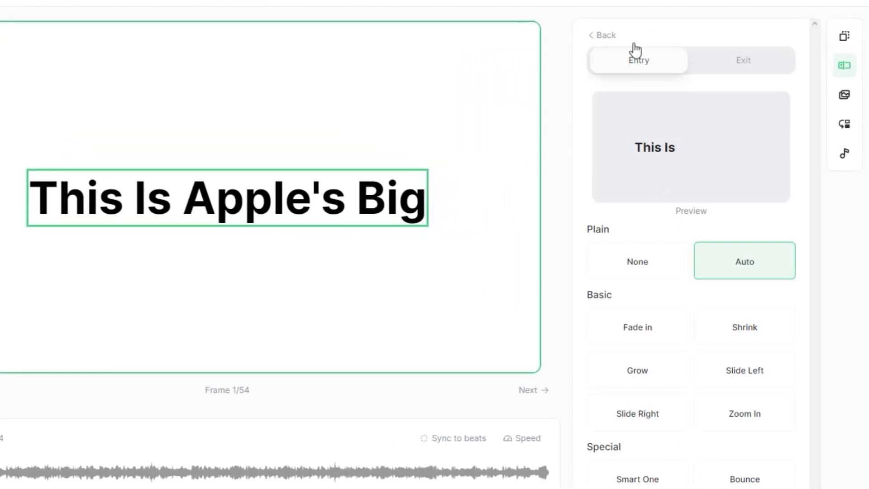
{"action": "left_click", "coordinate": [844, 124]}
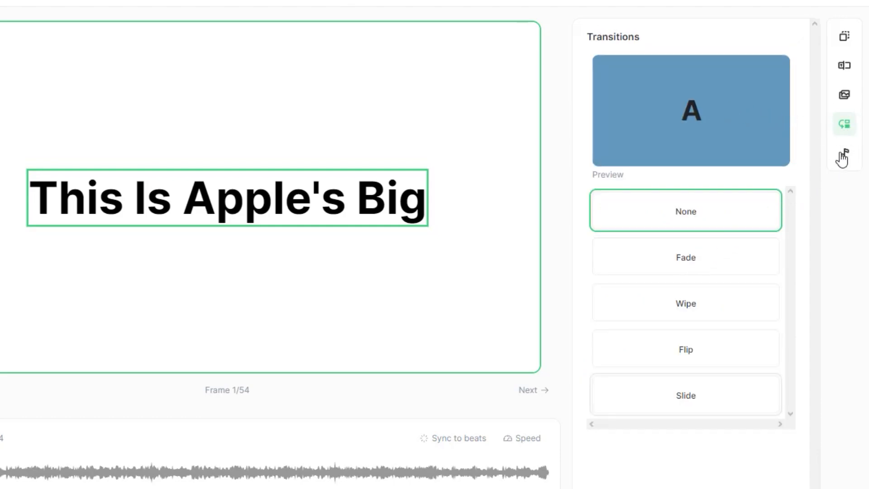
{"action": "left_click", "coordinate": [847, 169]}
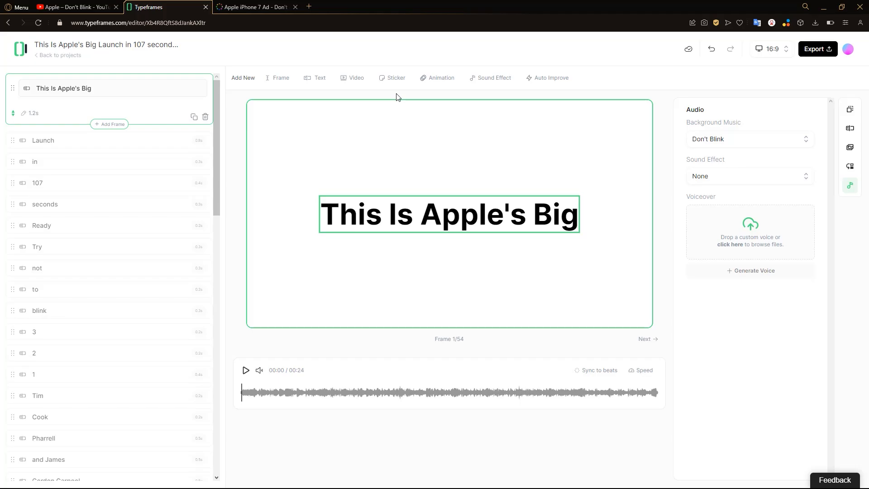
- Set a solid black background and apply it to all 54 frames
{"action": "left_click", "coordinate": [368, 159]}
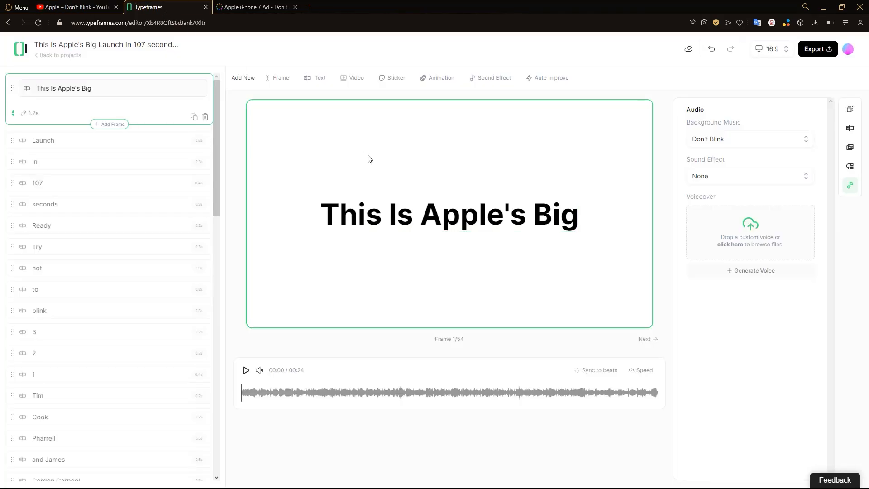
{"action": "left_click", "coordinate": [849, 108]}
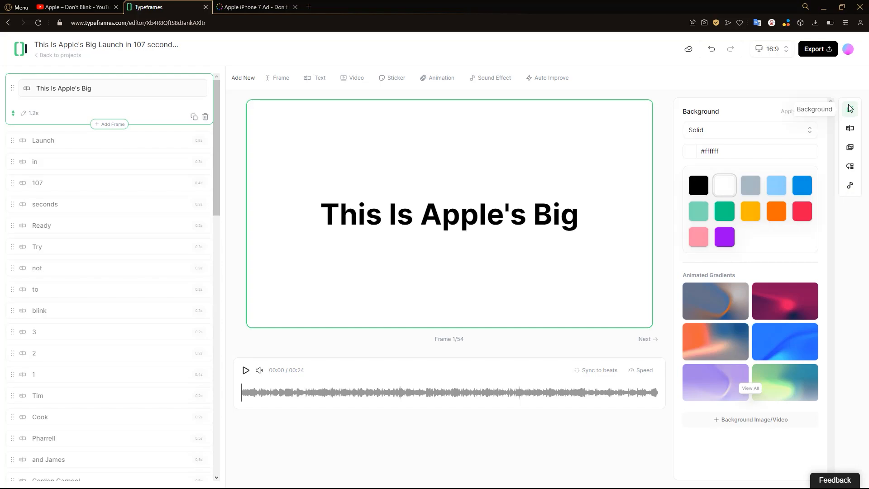
{"action": "left_click", "coordinate": [697, 185]}
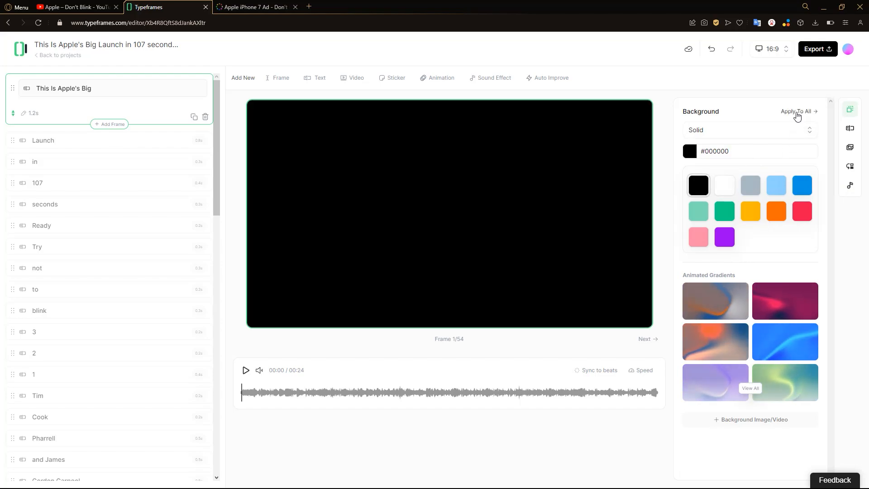
{"action": "left_click", "coordinate": [795, 111]}
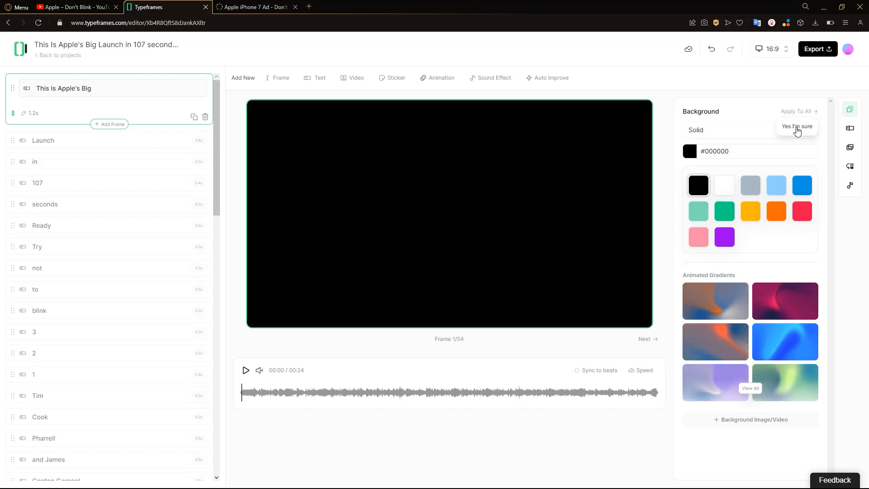
{"action": "left_click", "coordinate": [795, 126]}
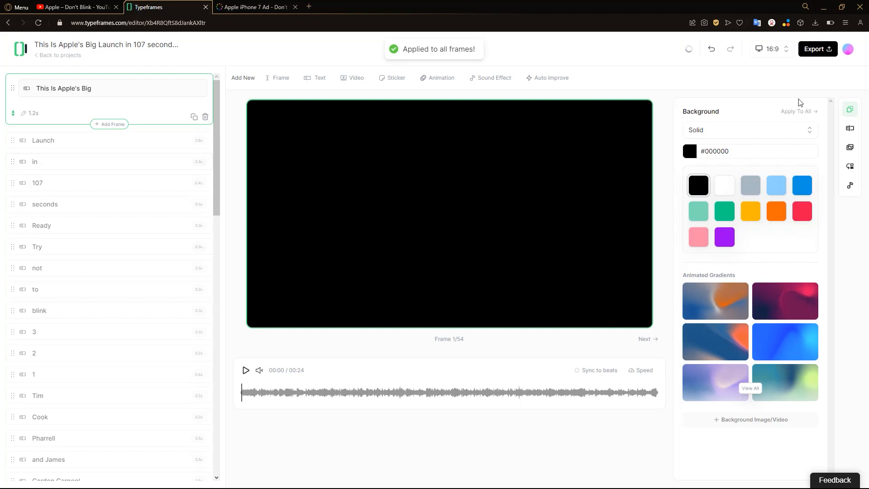
- Make the title text white on every frame, preview the result and return to the start
{"action": "left_click", "coordinate": [849, 128]}
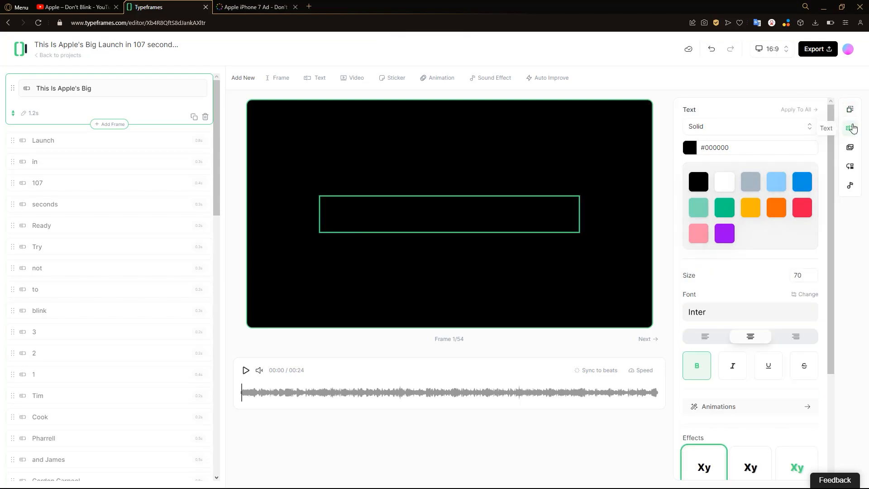
{"action": "left_click", "coordinate": [724, 181]}
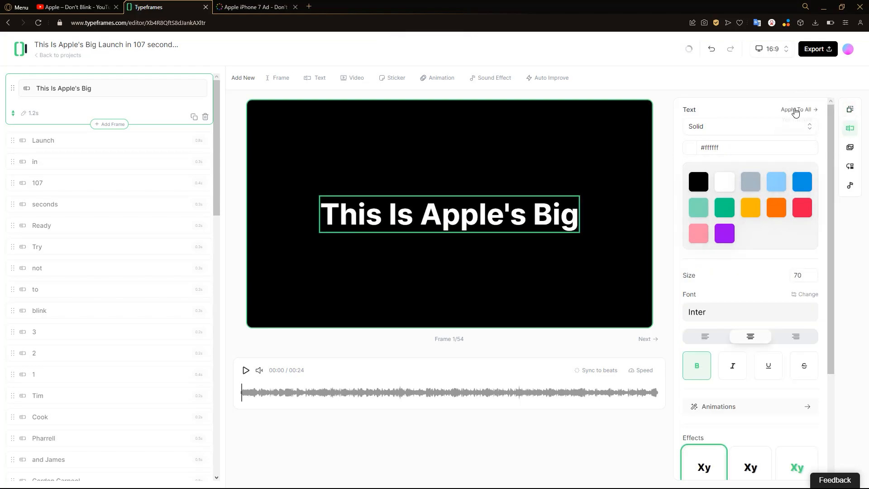
{"action": "left_click", "coordinate": [275, 392]}
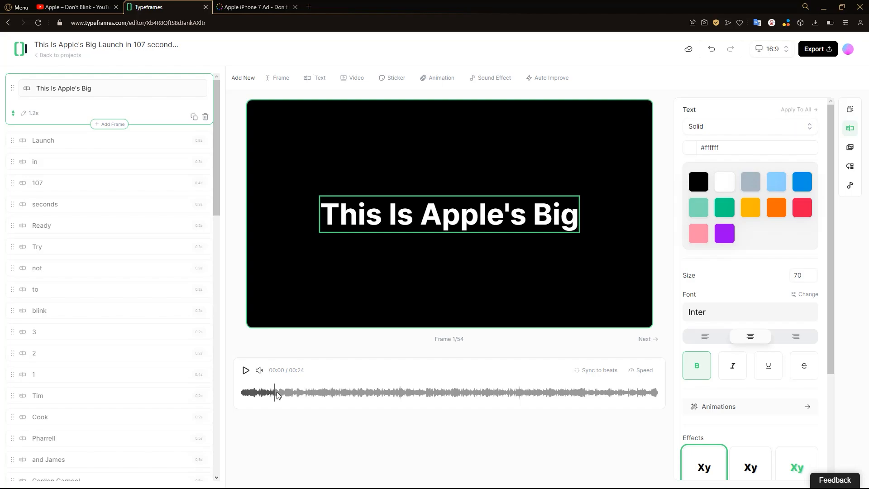
{"action": "left_click", "coordinate": [246, 370]}
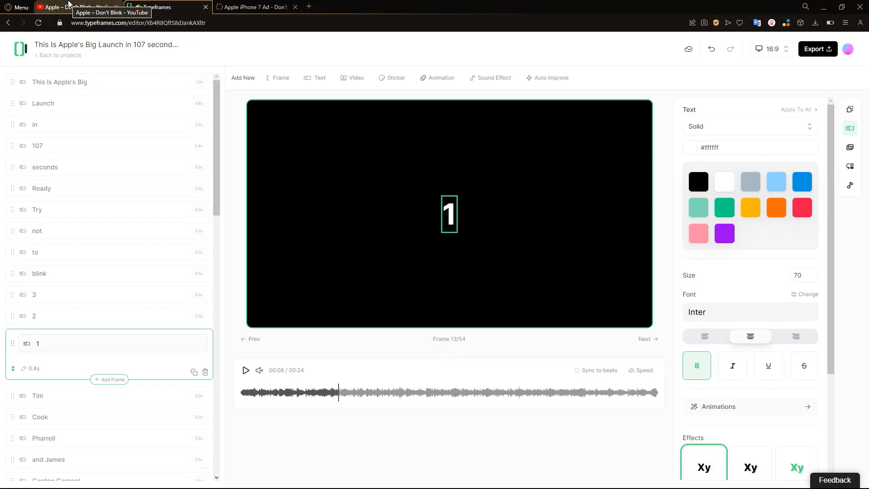
{"action": "left_click", "coordinate": [161, 7]}
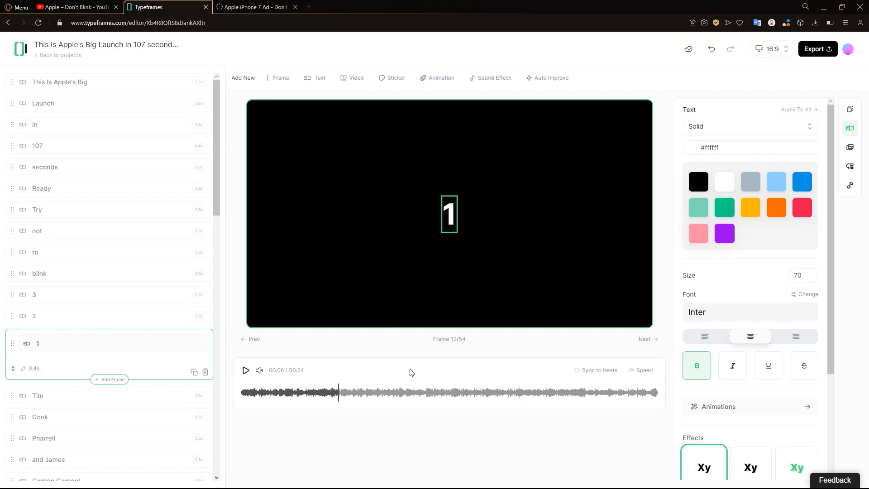
{"action": "left_click", "coordinate": [59, 82]}
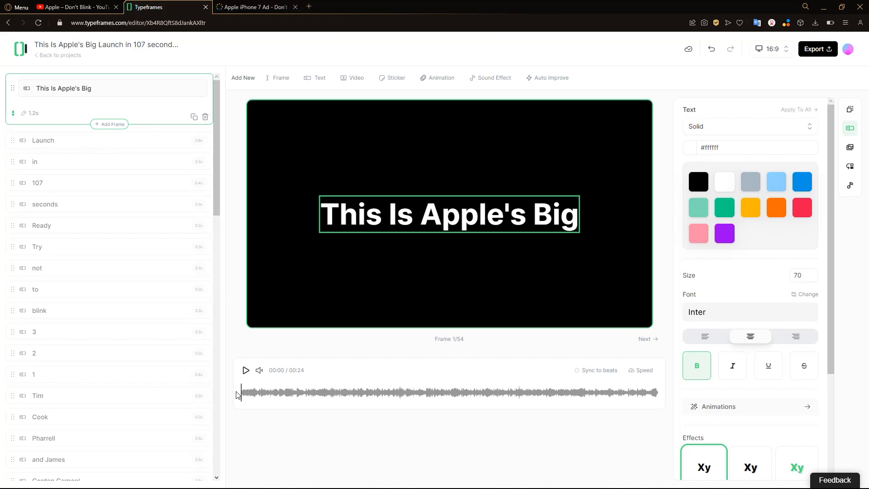
- Check the reference video, then split the opening into frames This, is, Apple's, Apple's Big, Apple's Big Launch
{"action": "left_click", "coordinate": [71, 6]}
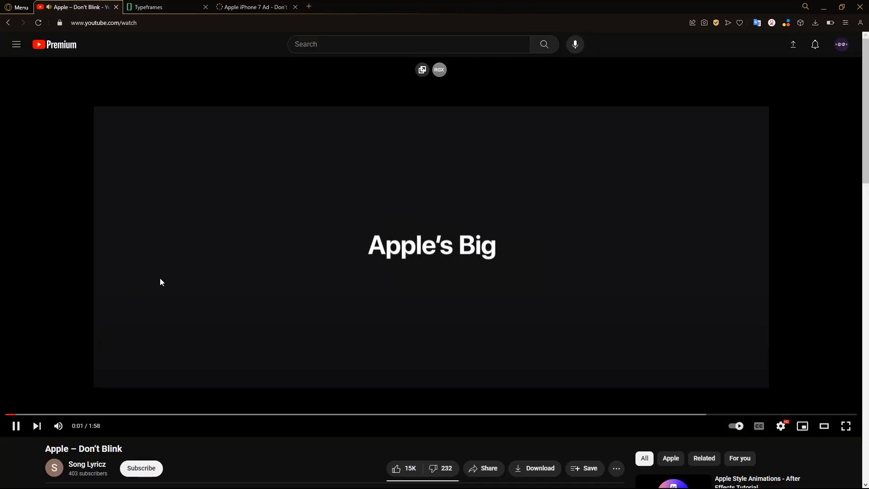
{"action": "left_click", "coordinate": [161, 7]}
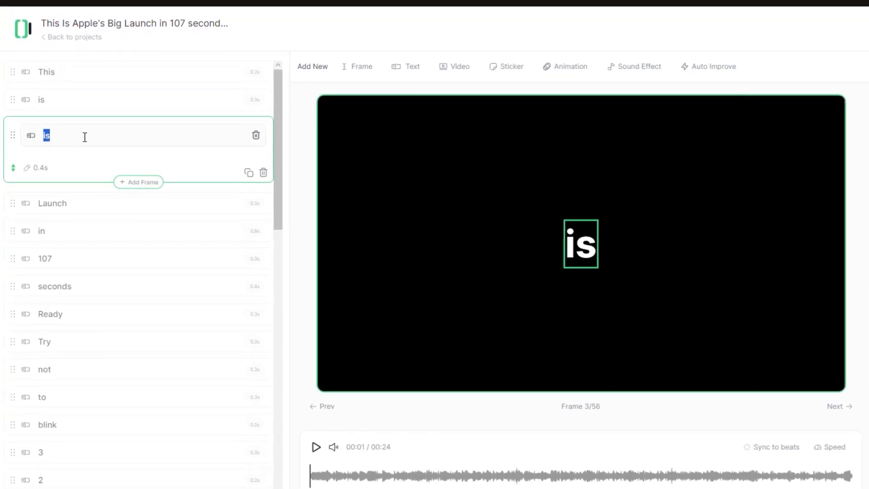
{"action": "type", "text": "Apple's"}
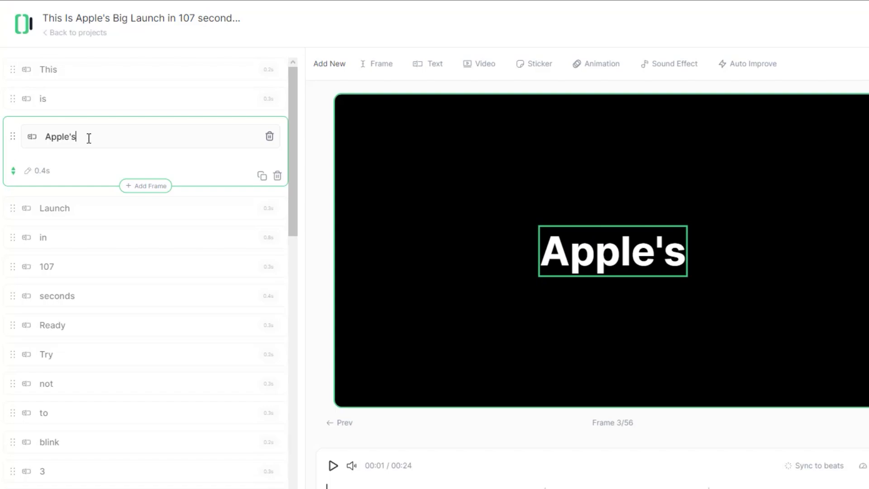
{"action": "type", "text": "Big"}
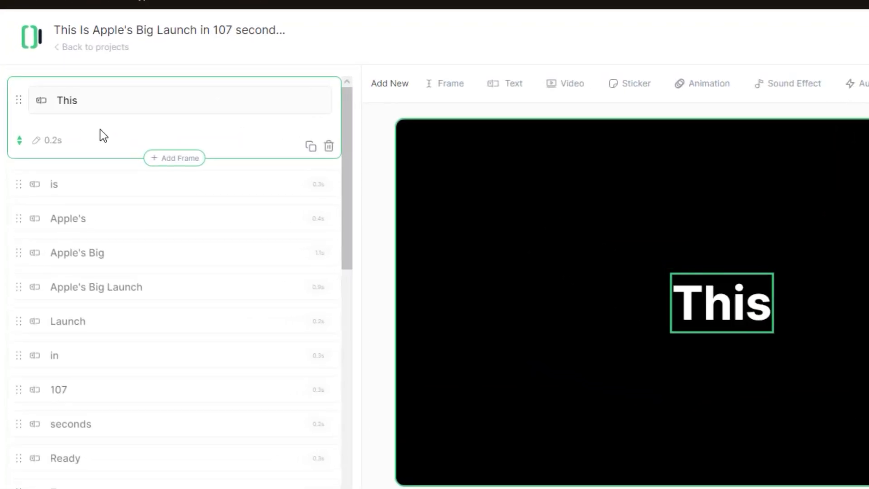
- Give the 'Apple's Big Launch' frame a Typing entry animation after checking the reference
{"action": "left_click", "coordinate": [847, 78]}
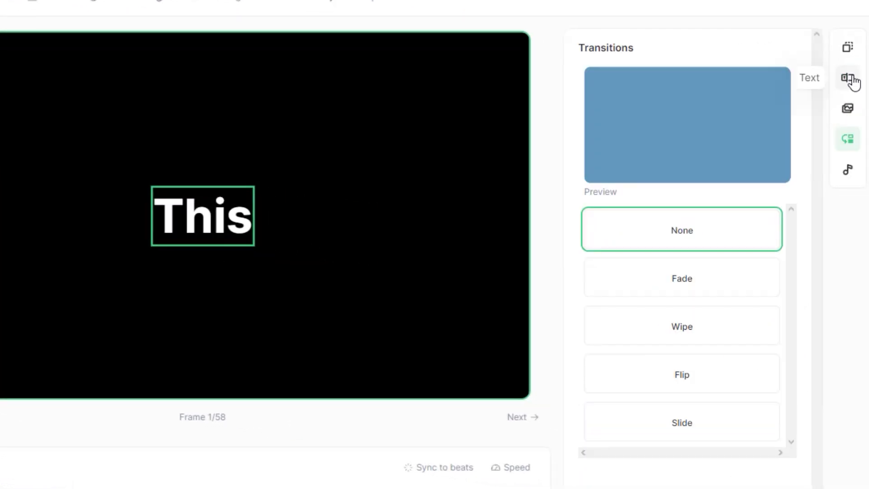
{"action": "left_click", "coordinate": [847, 78]}
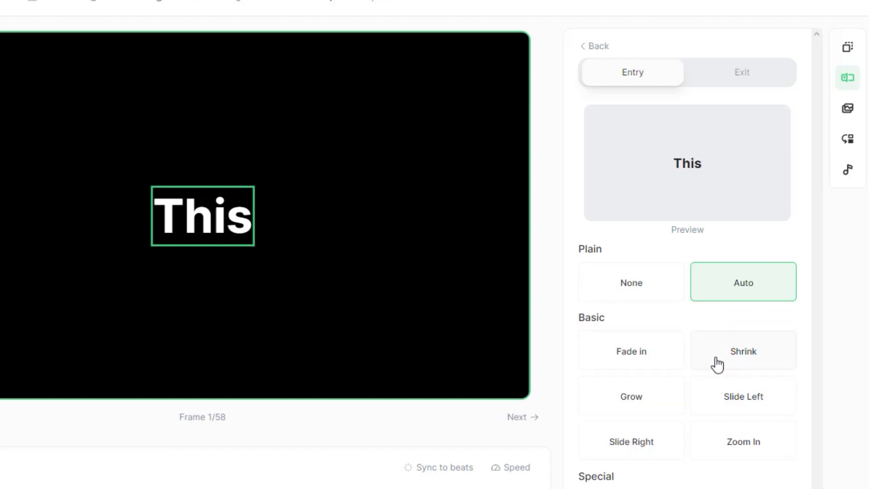
{"action": "left_click", "coordinate": [743, 350]}
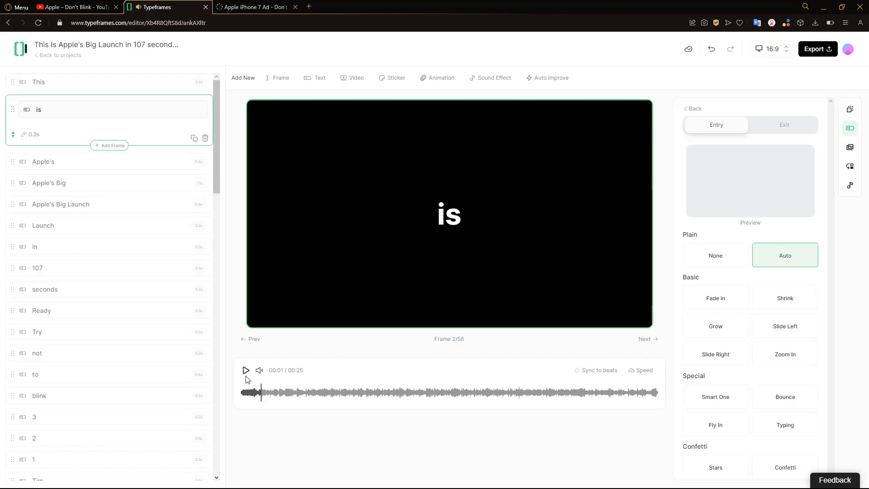
{"action": "left_click", "coordinate": [76, 6]}
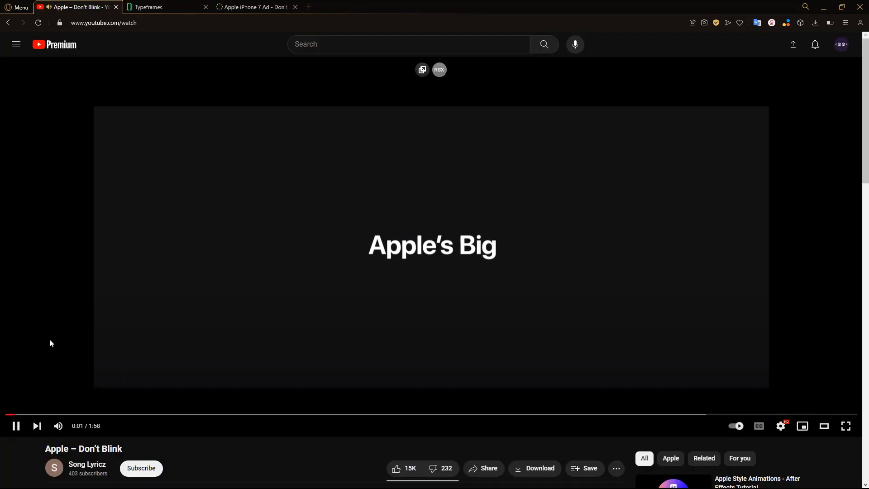
{"action": "left_click", "coordinate": [161, 7]}
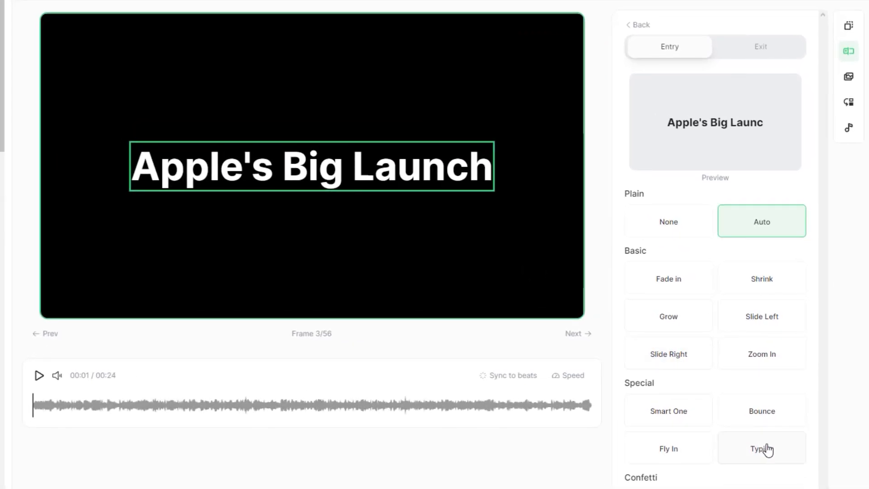
{"action": "left_click", "coordinate": [761, 447]}
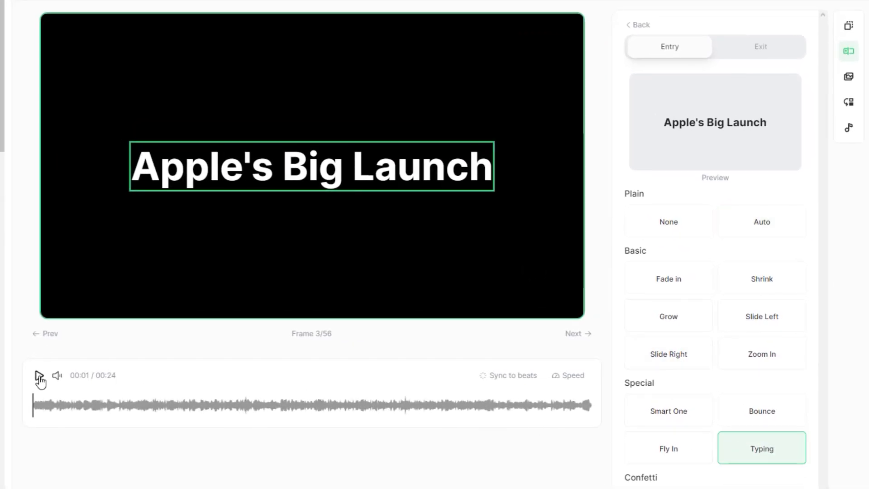
- Preview, then merge frames into one 'in 107 seconds' frame, leaving 53 frames
{"action": "left_click", "coordinate": [761, 221]}
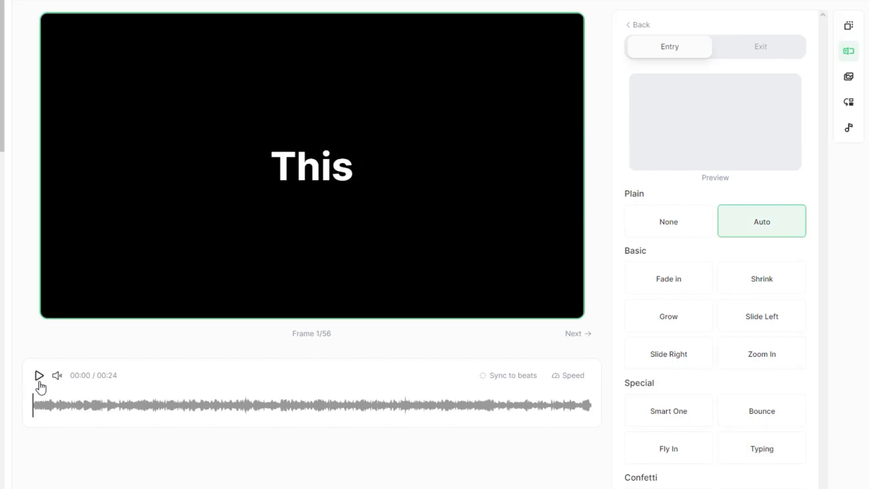
{"action": "left_click", "coordinate": [38, 375]}
{"action": "type", "text": "in 107"}
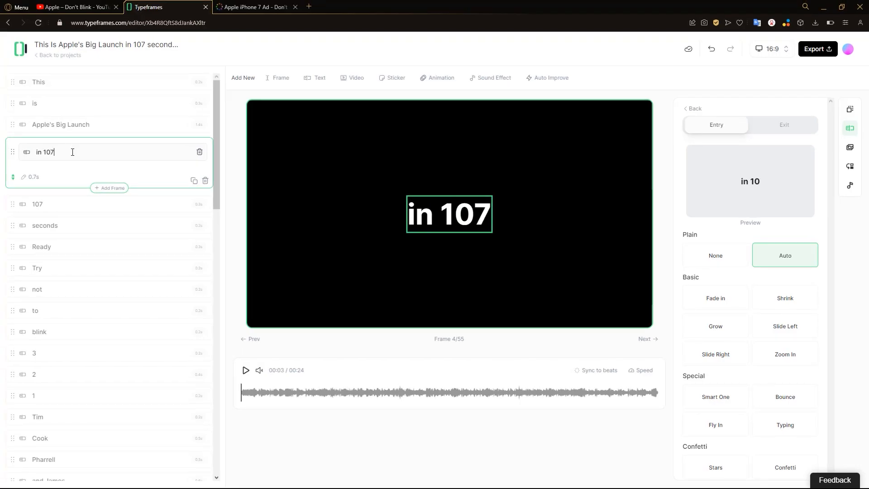
{"action": "type", "text": "seconds"}
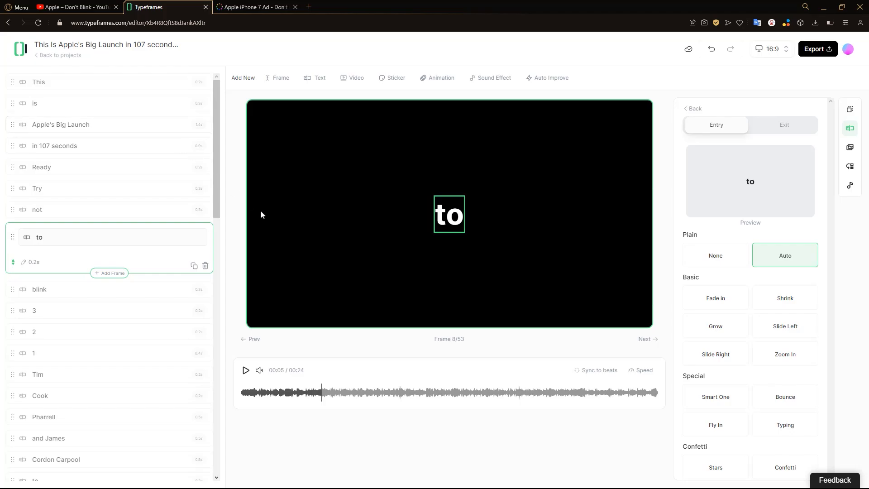
{"action": "left_click", "coordinate": [77, 7]}
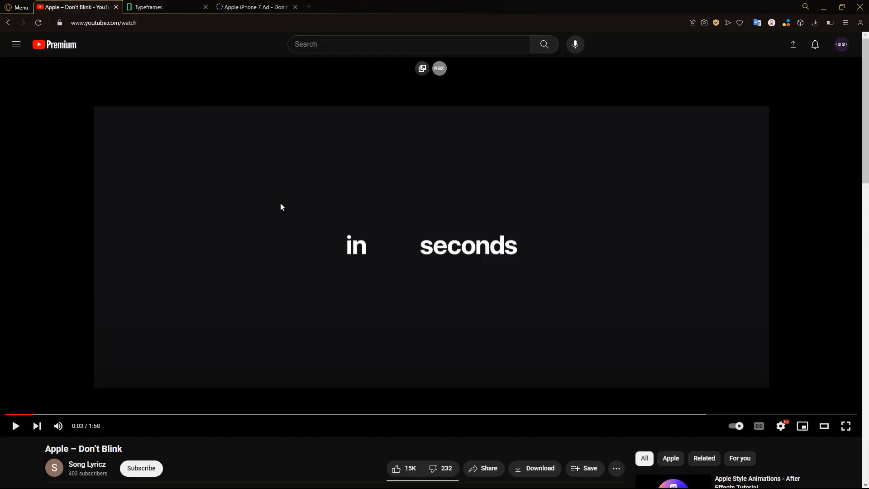
{"action": "left_click", "coordinate": [146, 7]}
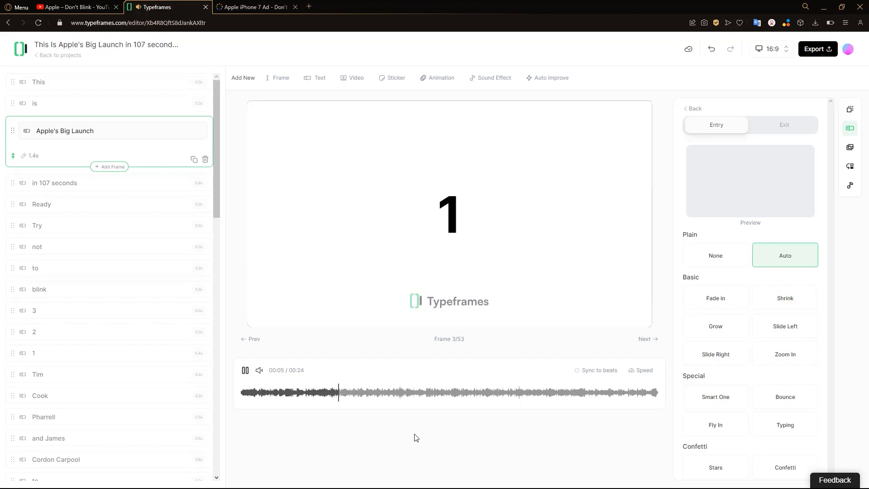
{"action": "left_click", "coordinate": [76, 7]}
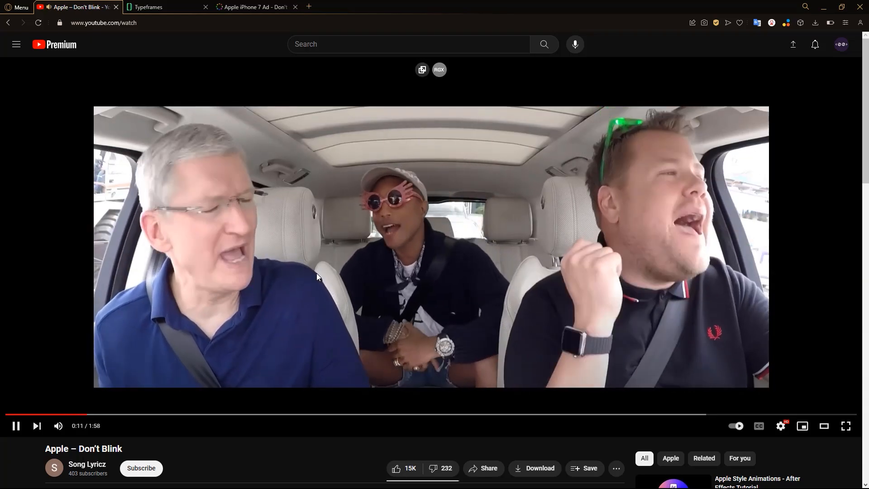
- Add a new frame after 'auditorium' with a stock clip found by searching 'sitting in a car'
{"action": "left_click", "coordinate": [160, 6]}
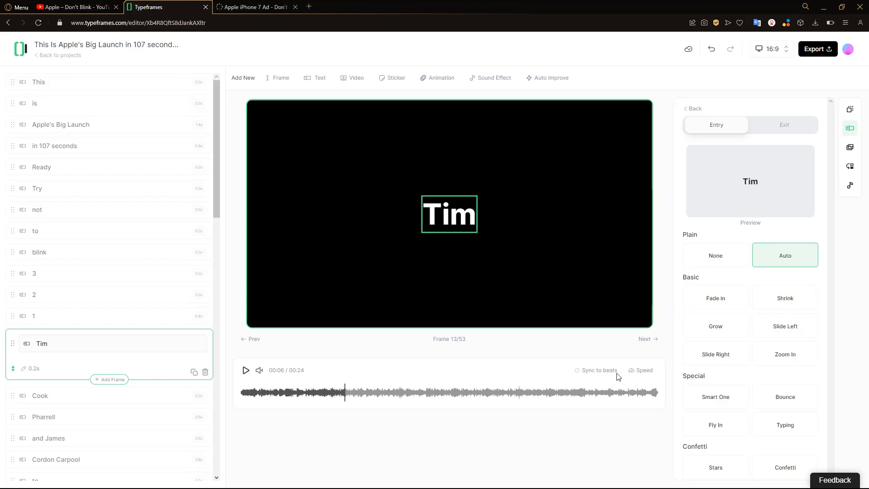
{"action": "left_click", "coordinate": [849, 147]}
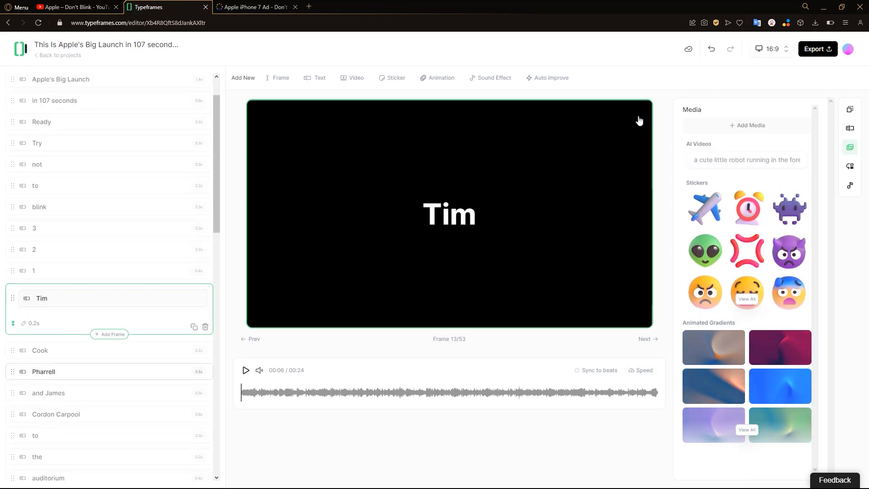
{"action": "left_click", "coordinate": [109, 334]}
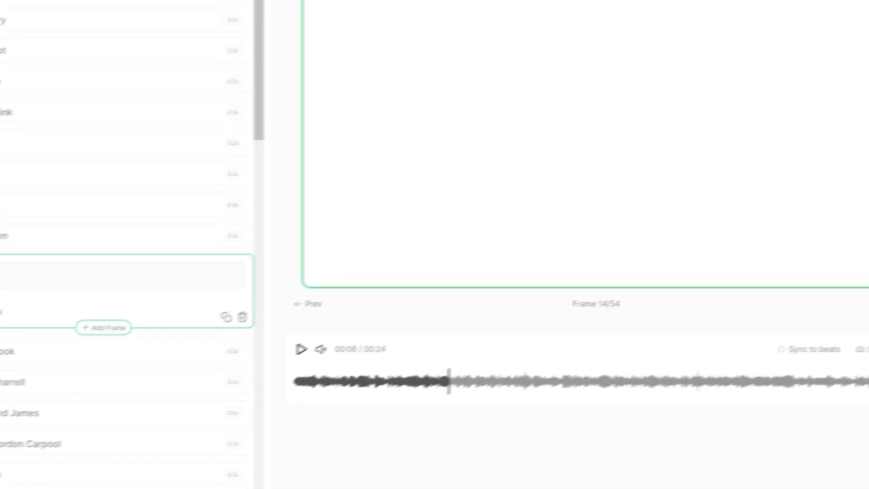
{"action": "left_click", "coordinate": [716, 92]}
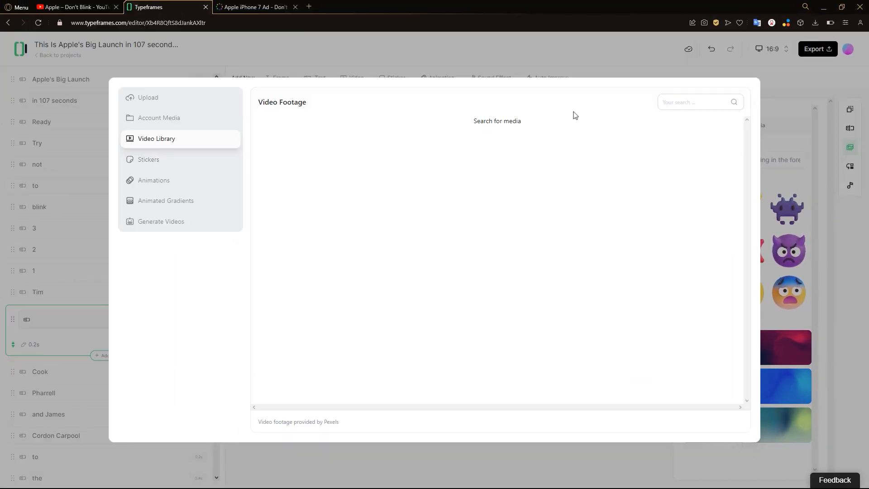
{"action": "type", "text": "sitting in a car"}
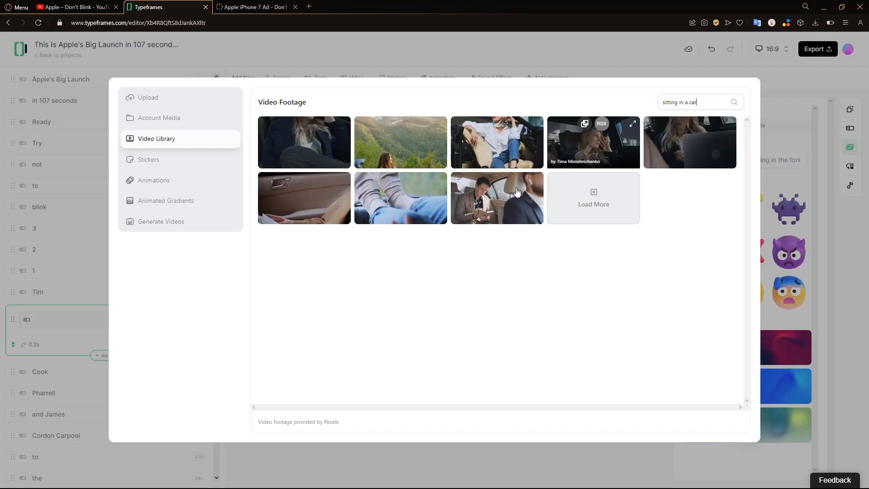
{"action": "left_click", "coordinate": [496, 197]}
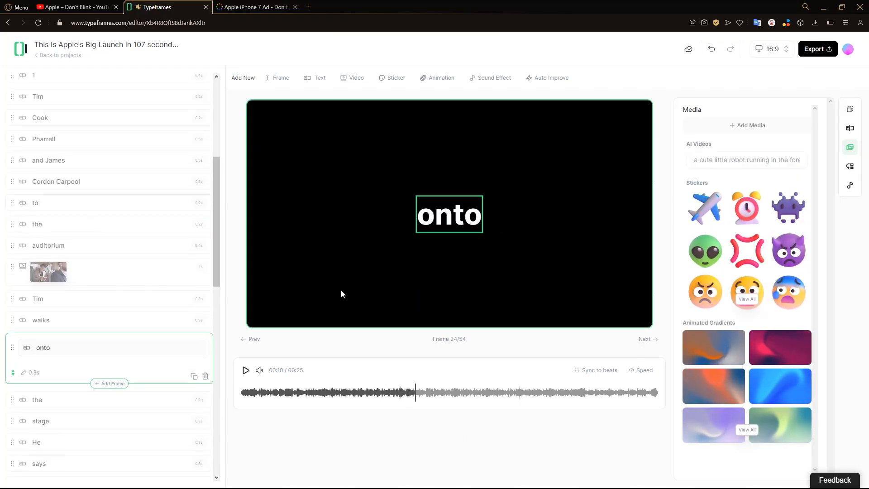
- Compare with the reference, play the finished video, then start a new text-to-video project with the Apple script
{"action": "left_click", "coordinate": [77, 7]}
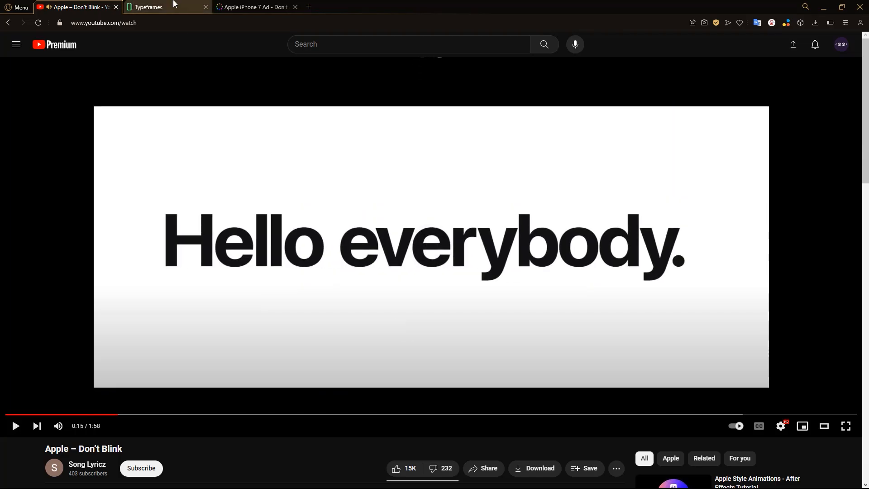
{"action": "left_click", "coordinate": [155, 7]}
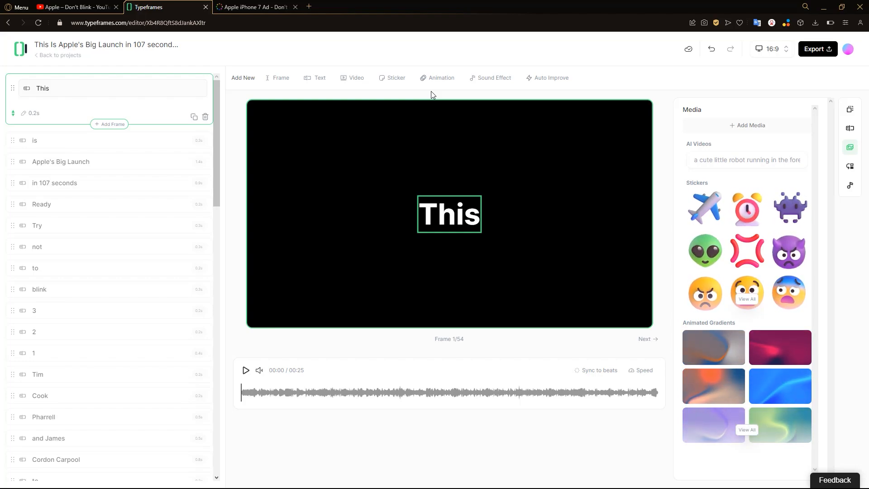
{"action": "left_click", "coordinate": [245, 370]}
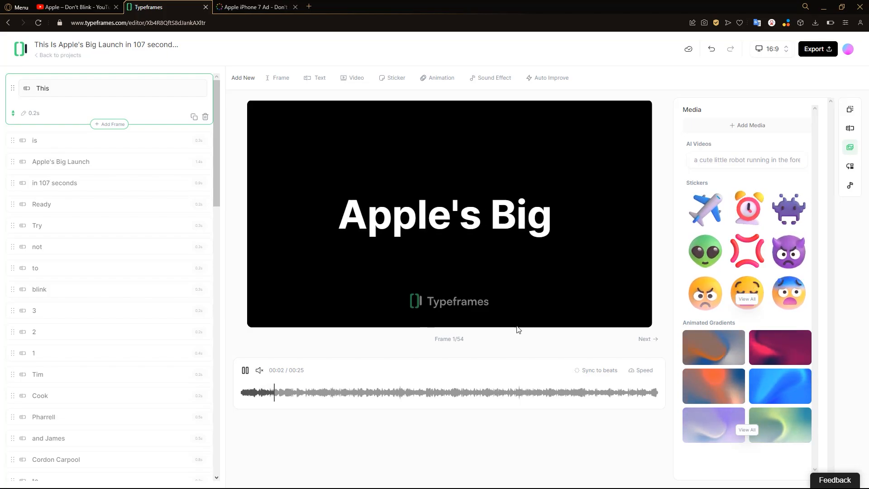
{"action": "left_click", "coordinate": [817, 49]}
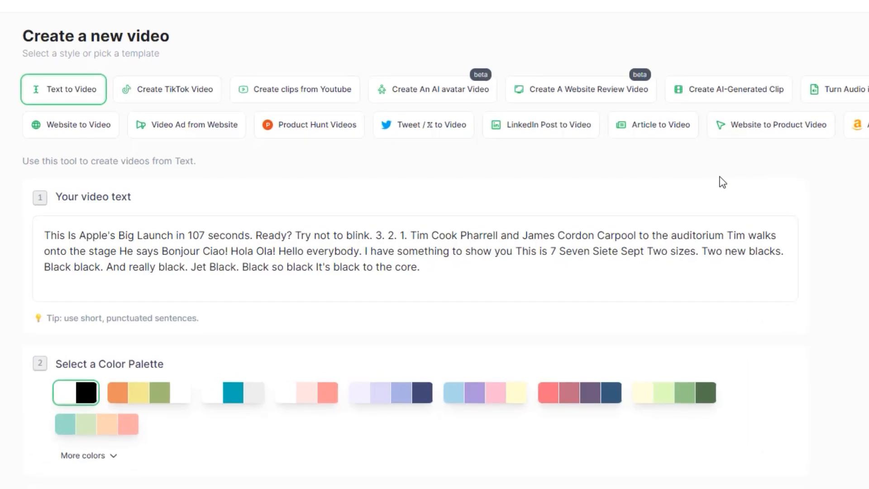
- Paste the ChatGPT skateboarding script and pick Adam as narrator
{"action": "left_click", "coordinate": [167, 89]}
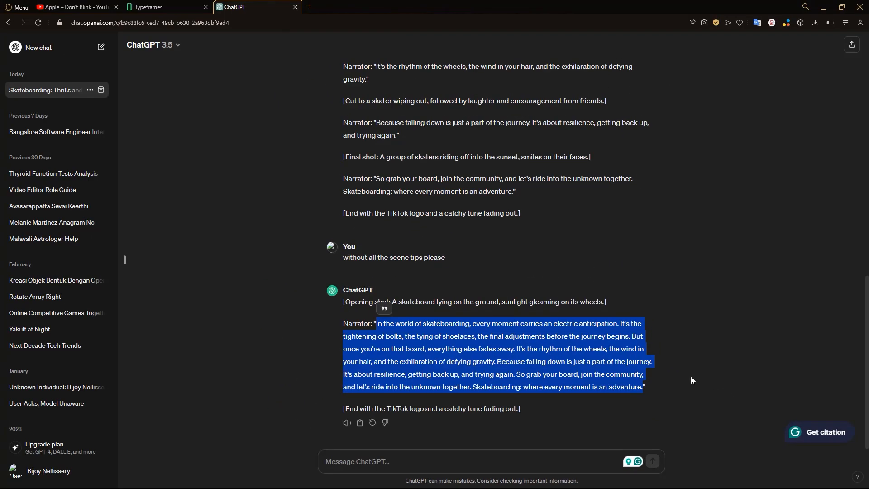
{"action": "left_click", "coordinate": [160, 7]}
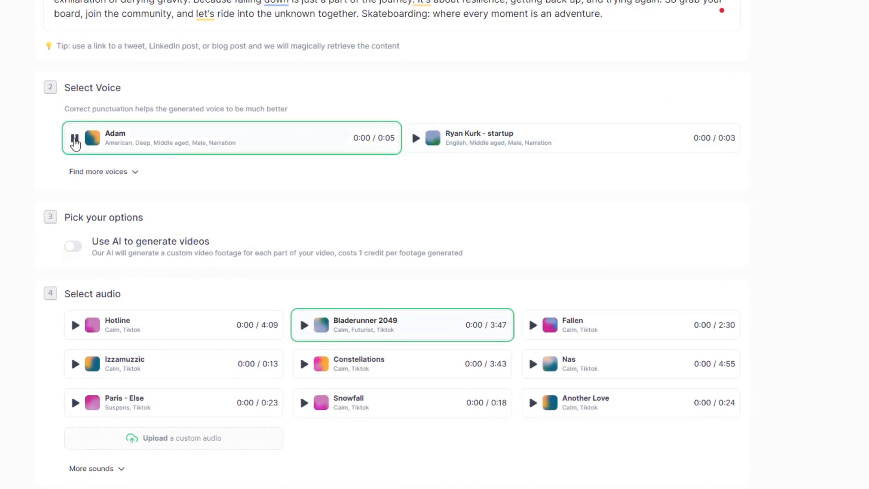
{"action": "left_click", "coordinate": [75, 137]}
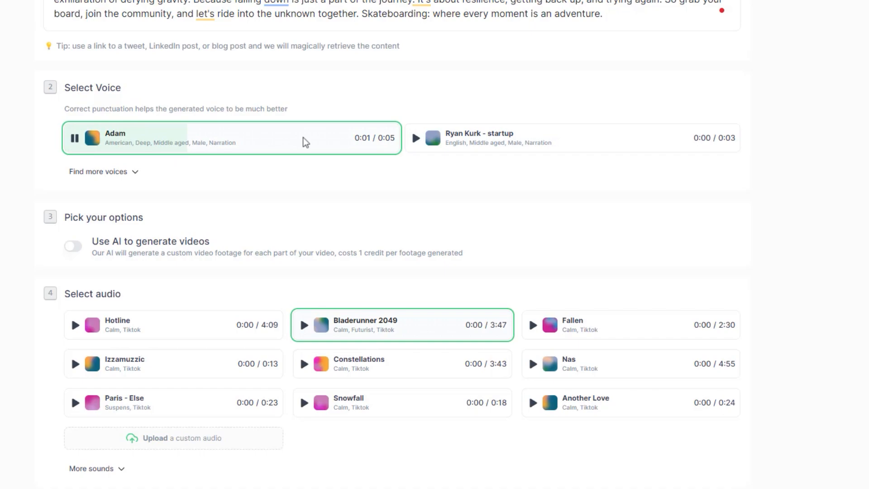
{"action": "left_click", "coordinate": [414, 137]}
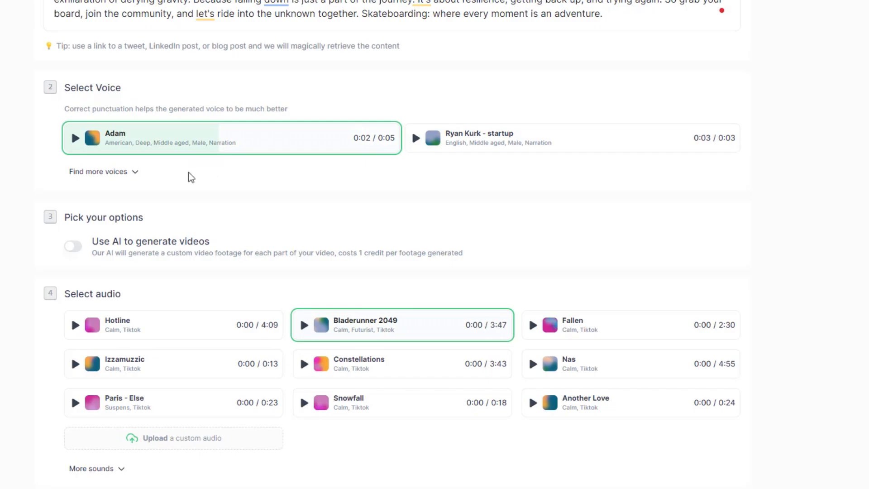
- Audition Bladerunner 2049, Fallen and Hotline, keep Hotline and generate the skateboarding video
{"action": "scroll", "scroll_direction": "down", "scroll_amount": 3}
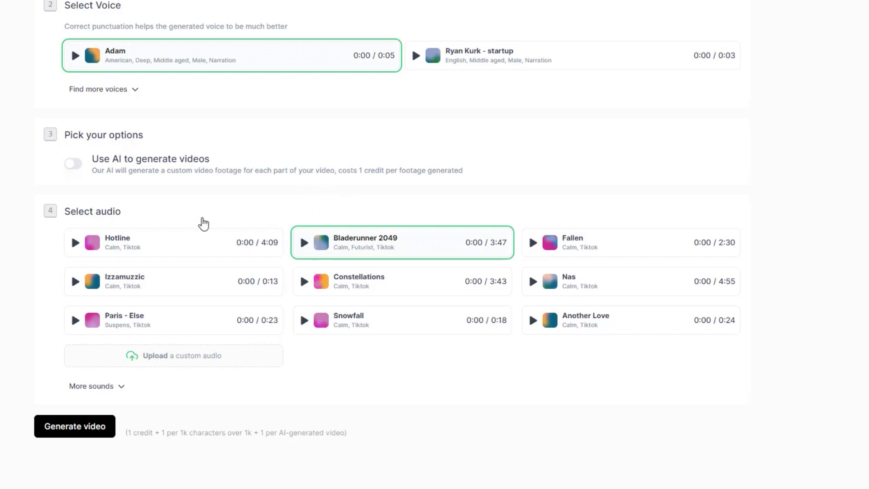
{"action": "left_click", "coordinate": [304, 242]}
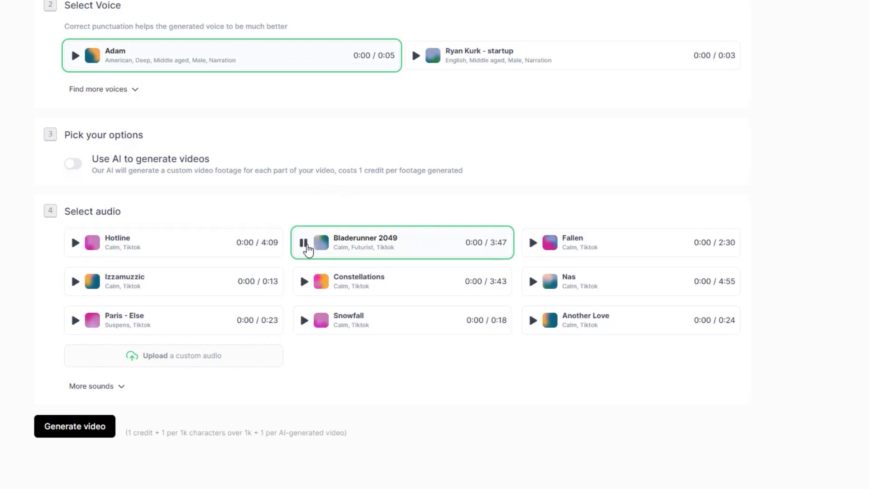
{"action": "left_click", "coordinate": [530, 242]}
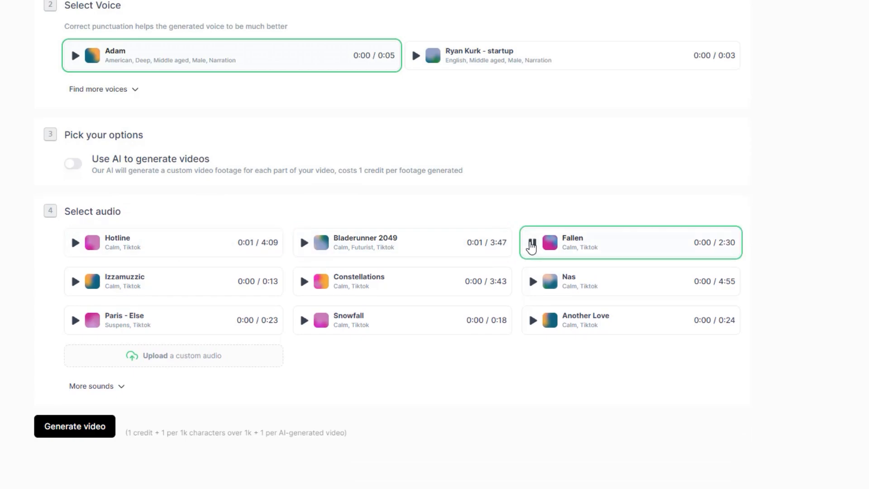
{"action": "left_click", "coordinate": [75, 242]}
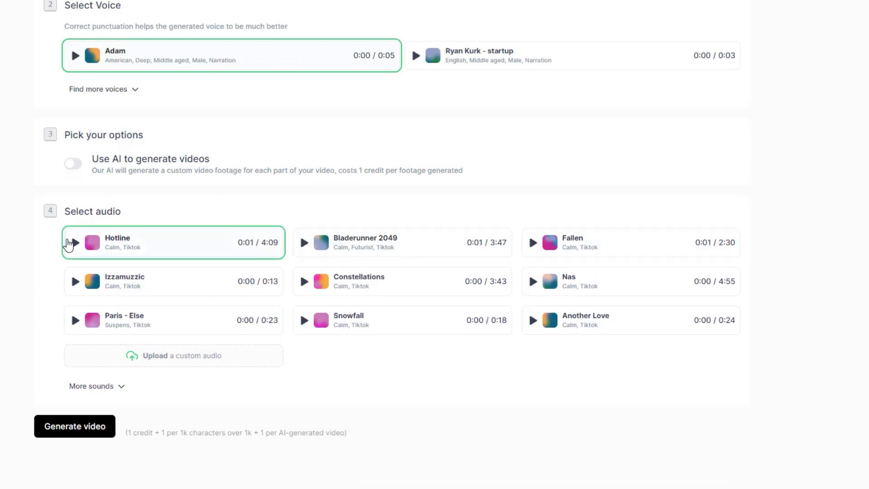
{"action": "left_click", "coordinate": [74, 242]}
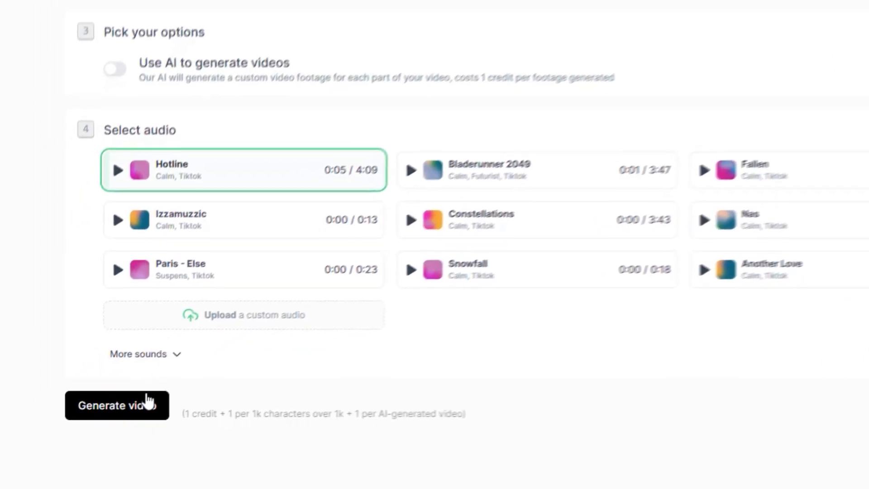
{"action": "left_click", "coordinate": [116, 405]}
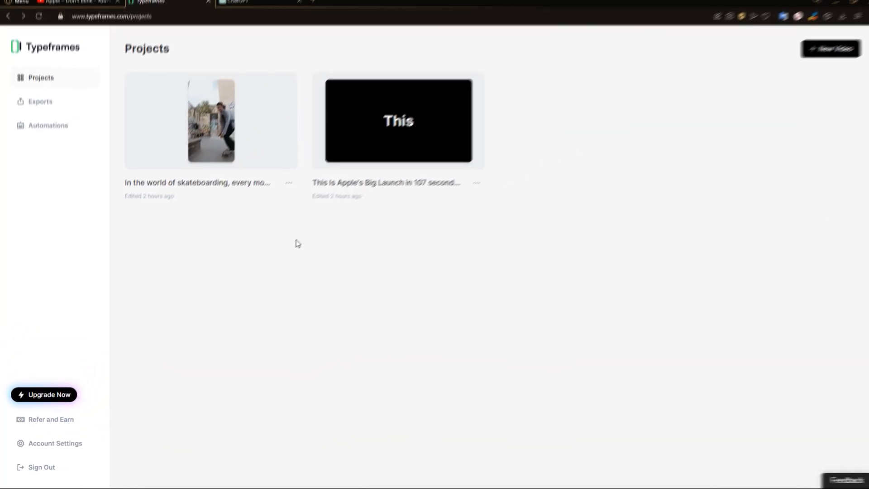
- Preview the skateboarding project from the Projects page, playing it back in the editor timeline
{"action": "left_click", "coordinate": [210, 120]}
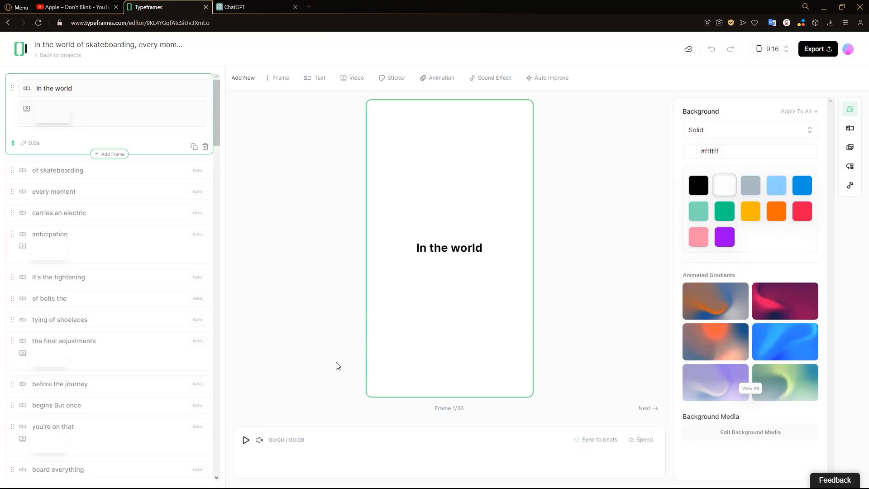
{"action": "left_click", "coordinate": [245, 439]}
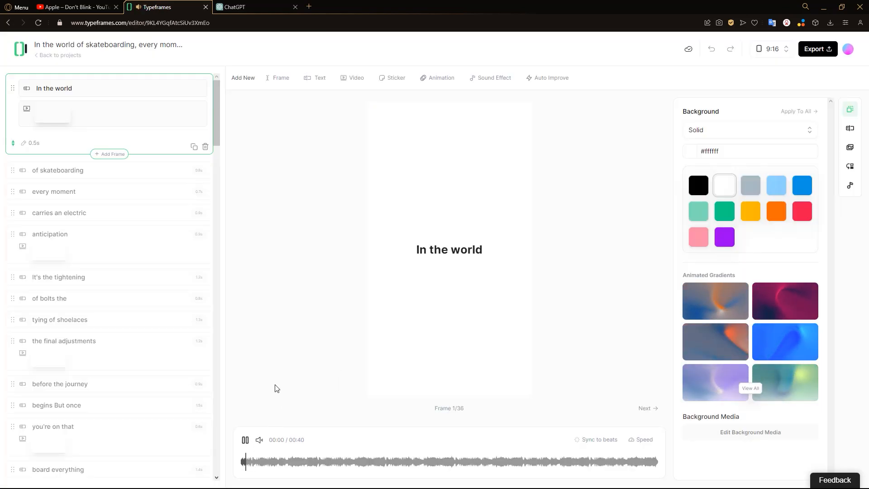
{"action": "left_click", "coordinate": [244, 440]}
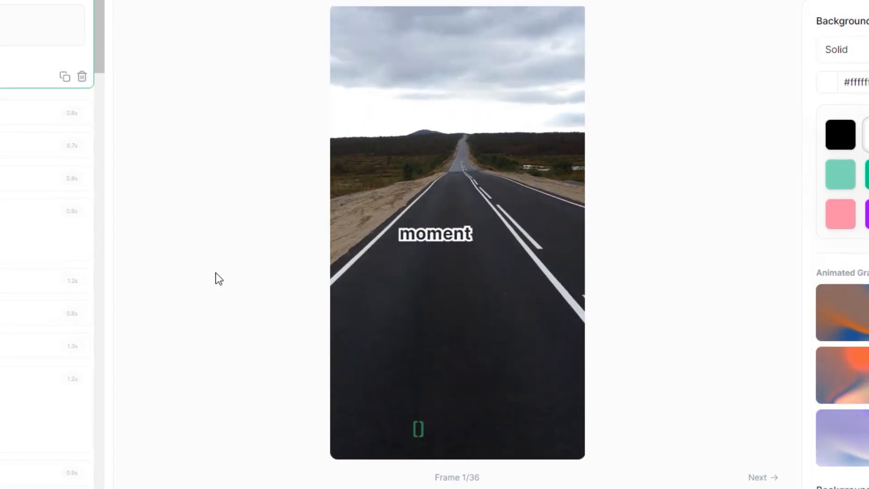
{"action": "left_click", "coordinate": [763, 477]}
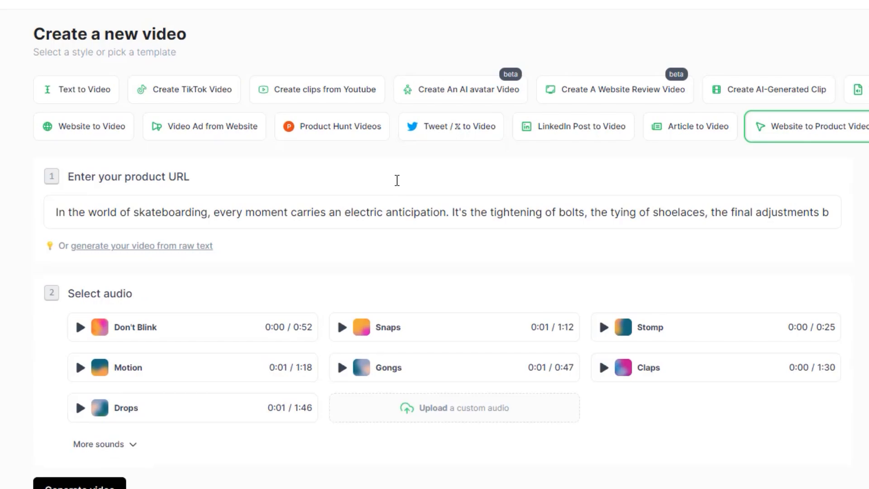
{"action": "mouse_move", "coordinate": [398, 185]}
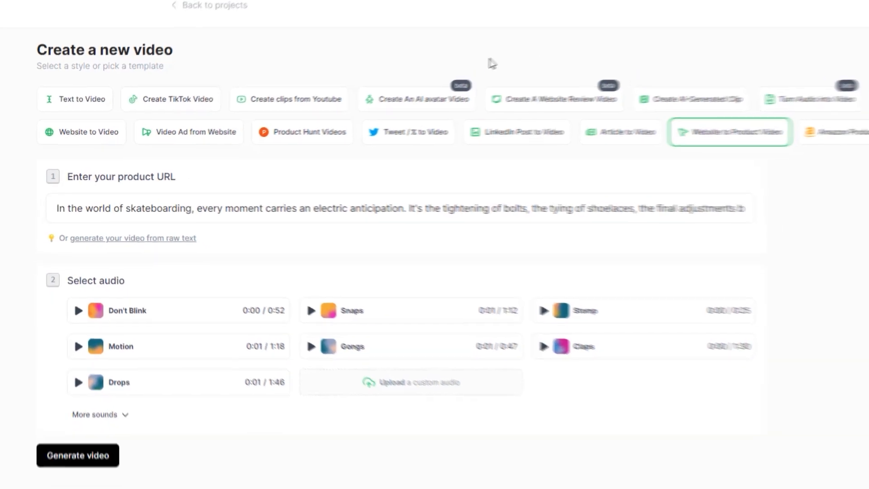
{"action": "left_click", "coordinate": [345, 7]}
{"action": "type", "text": "https://collect.chat"}
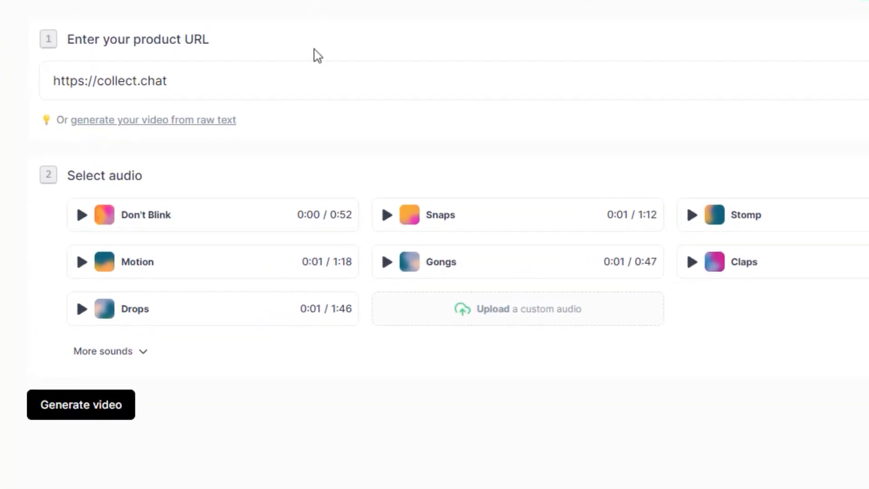
{"action": "left_click", "coordinate": [386, 214]}
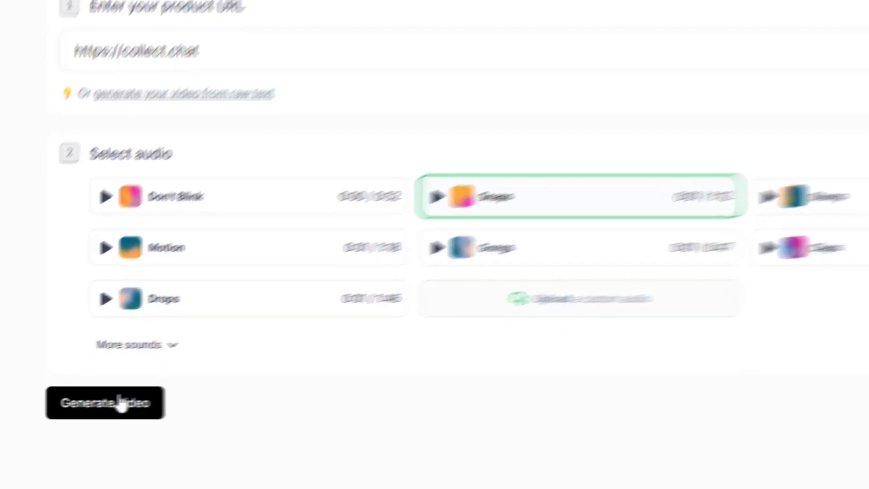
{"action": "left_click", "coordinate": [105, 403]}
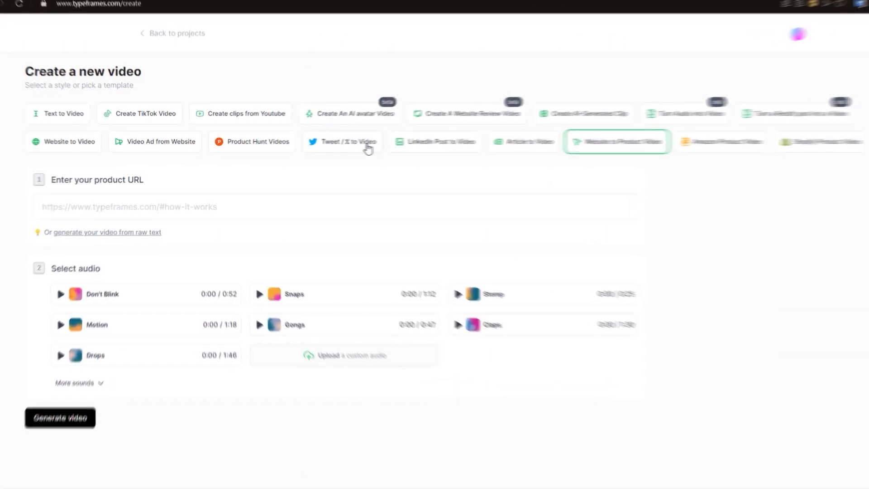
- Set up a Tweet / X video from the pasted tweet link with Adam narrating and the Gongs soundtrack
{"action": "left_click", "coordinate": [342, 141]}
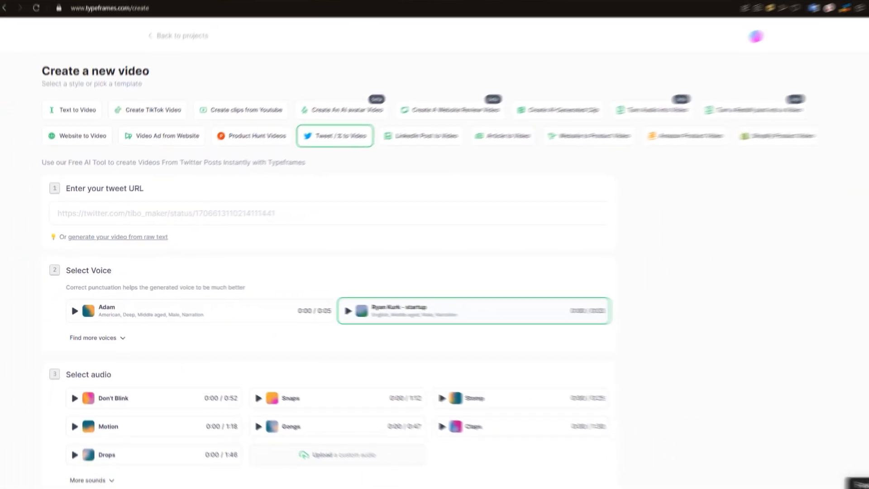
{"action": "left_click", "coordinate": [319, 4]}
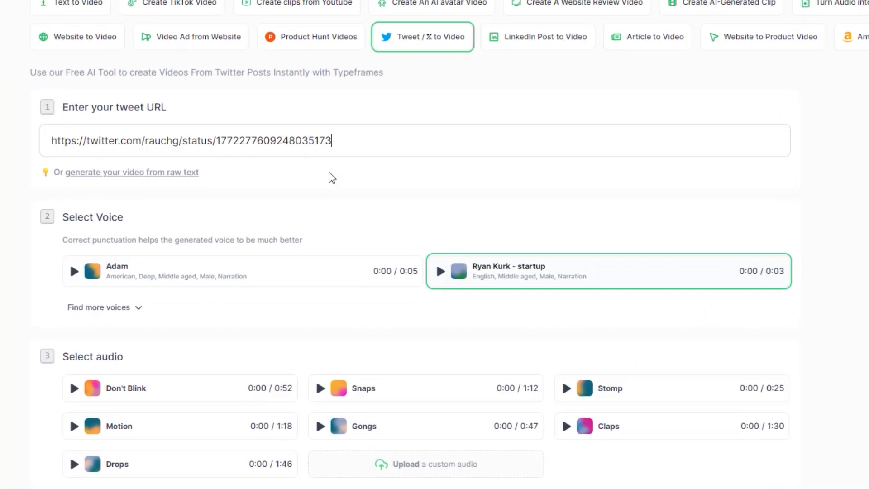
{"action": "left_click", "coordinate": [74, 272]}
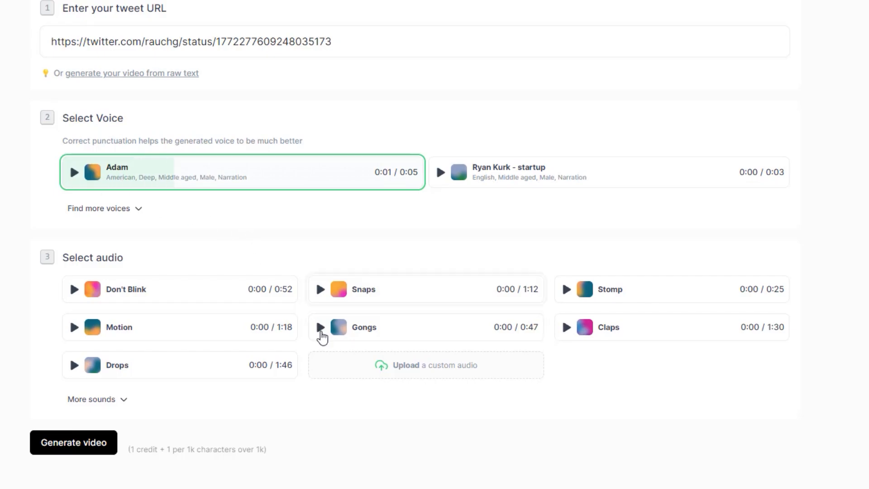
{"action": "left_click", "coordinate": [320, 327]}
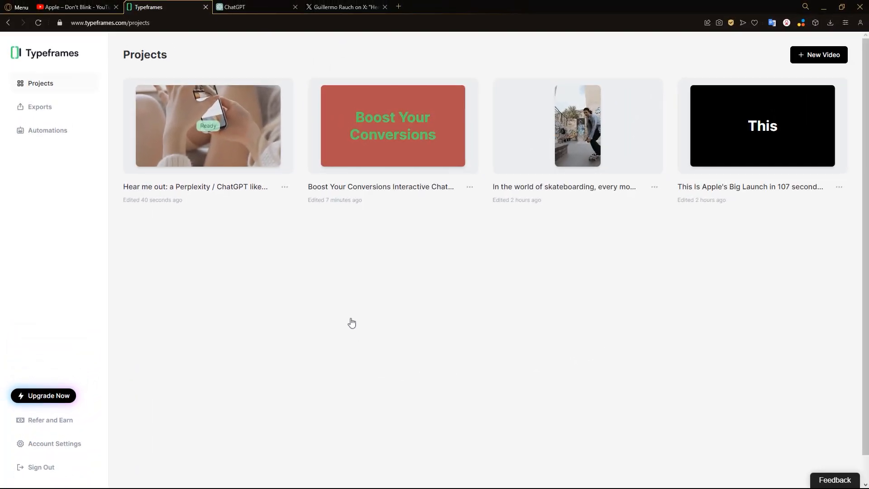
- Go from the Projects page to the empty Automations page via the sidebar
{"action": "left_click", "coordinate": [207, 126]}
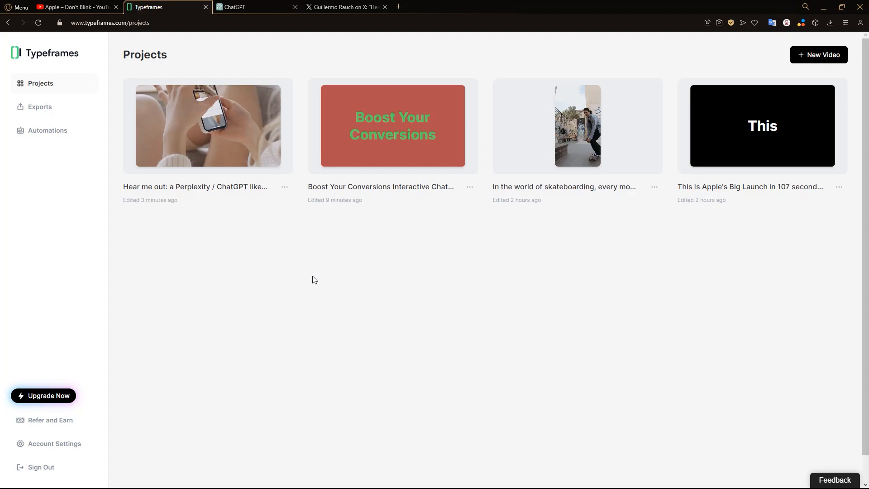
{"action": "left_click", "coordinate": [47, 131]}
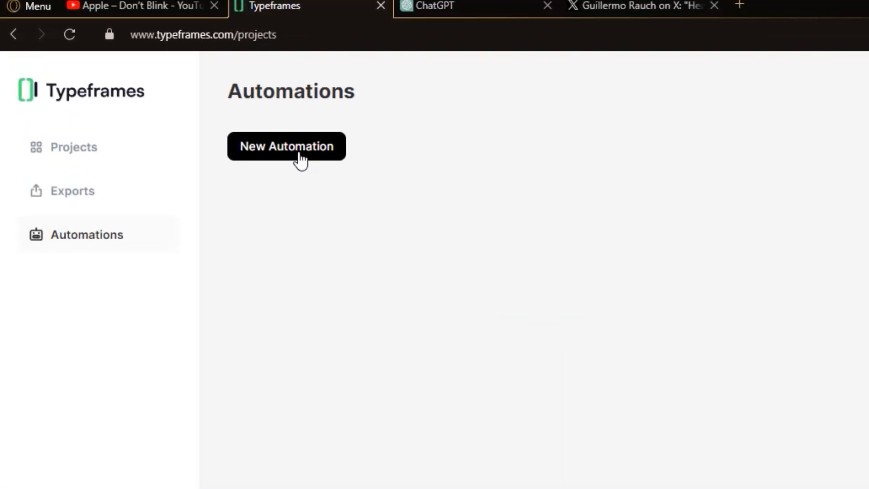
- Create a new automation with the tweet link as content source, keeping Text to Video as the tool
{"action": "left_click", "coordinate": [287, 145]}
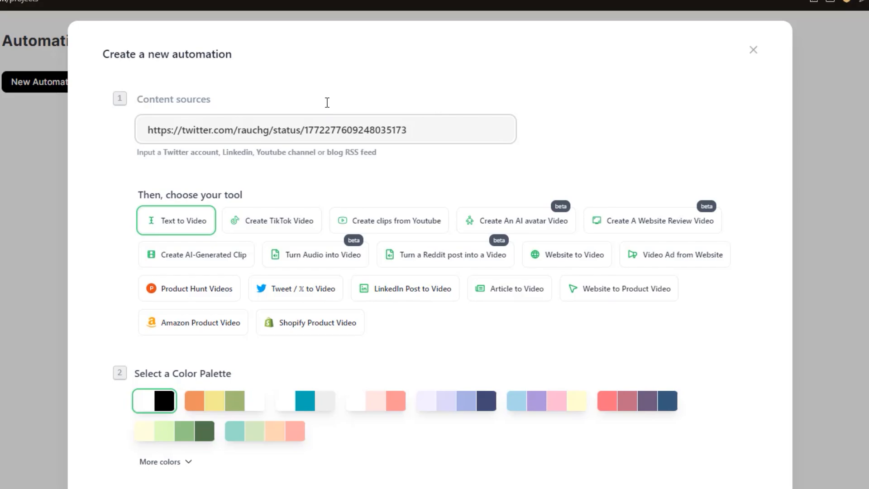
{"action": "left_click_drag", "start_coordinate": [222, 152], "coordinate": [343, 152]}
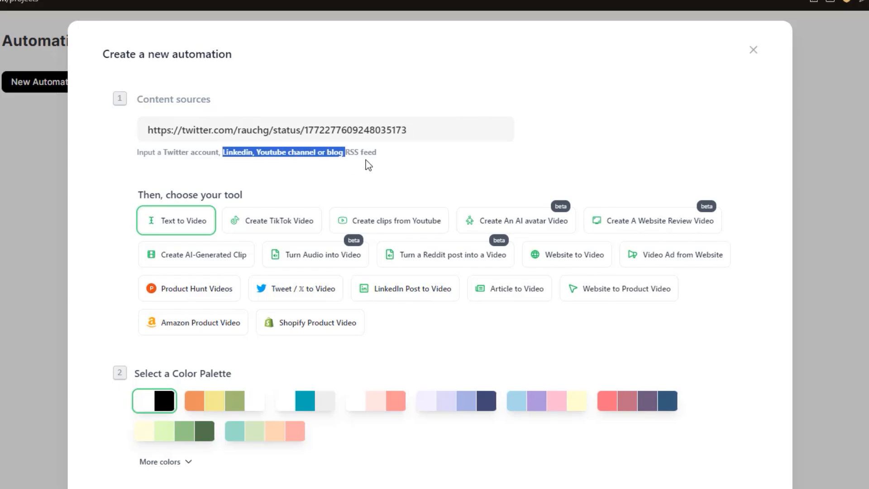
{"action": "scroll", "scroll_direction": "down", "scroll_amount": 3}
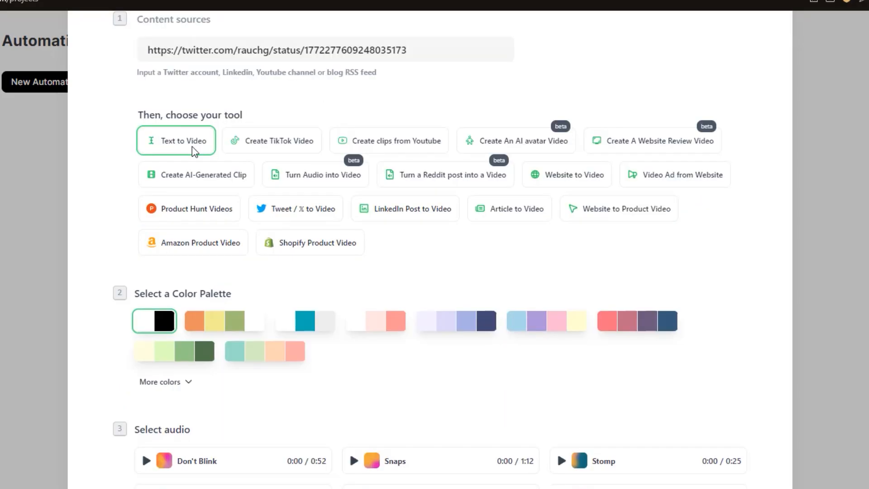
{"action": "mouse_move", "coordinate": [223, 196]}
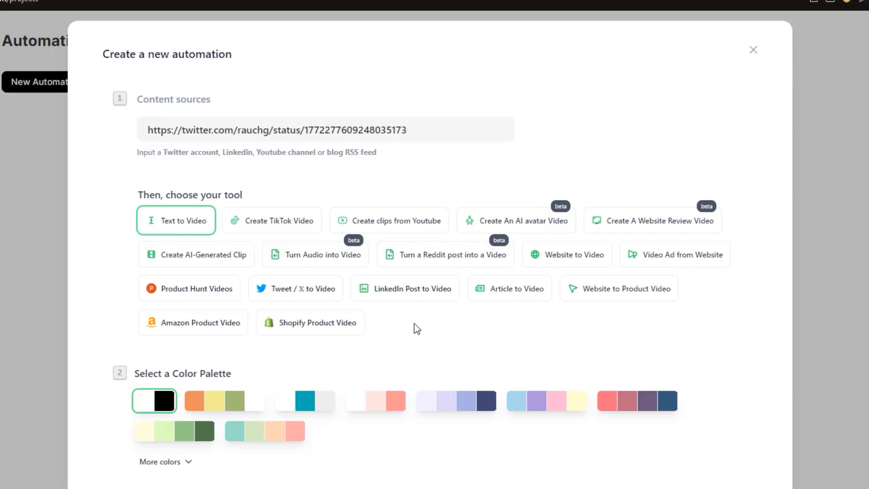
{"action": "scroll", "scroll_direction": "down", "scroll_amount": 3}
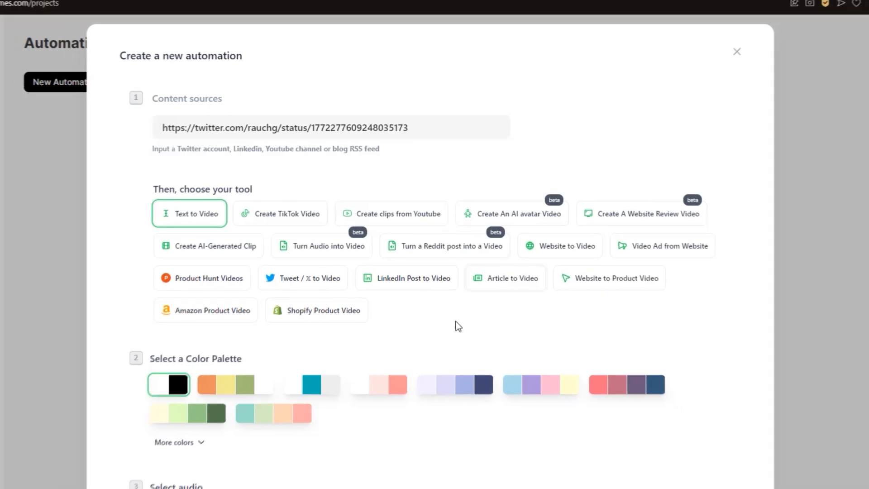